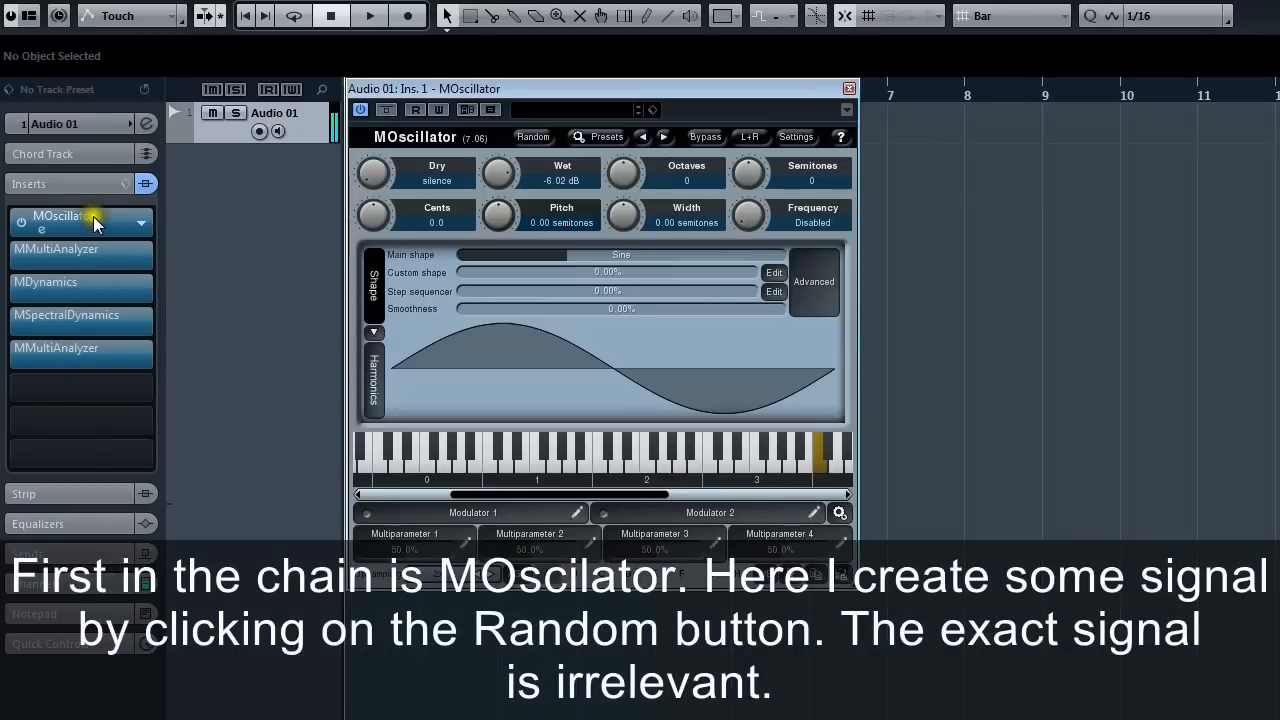
Step: Generate a random harmonic signal in MOscillator and shift its pitch down
left_click(532, 136)
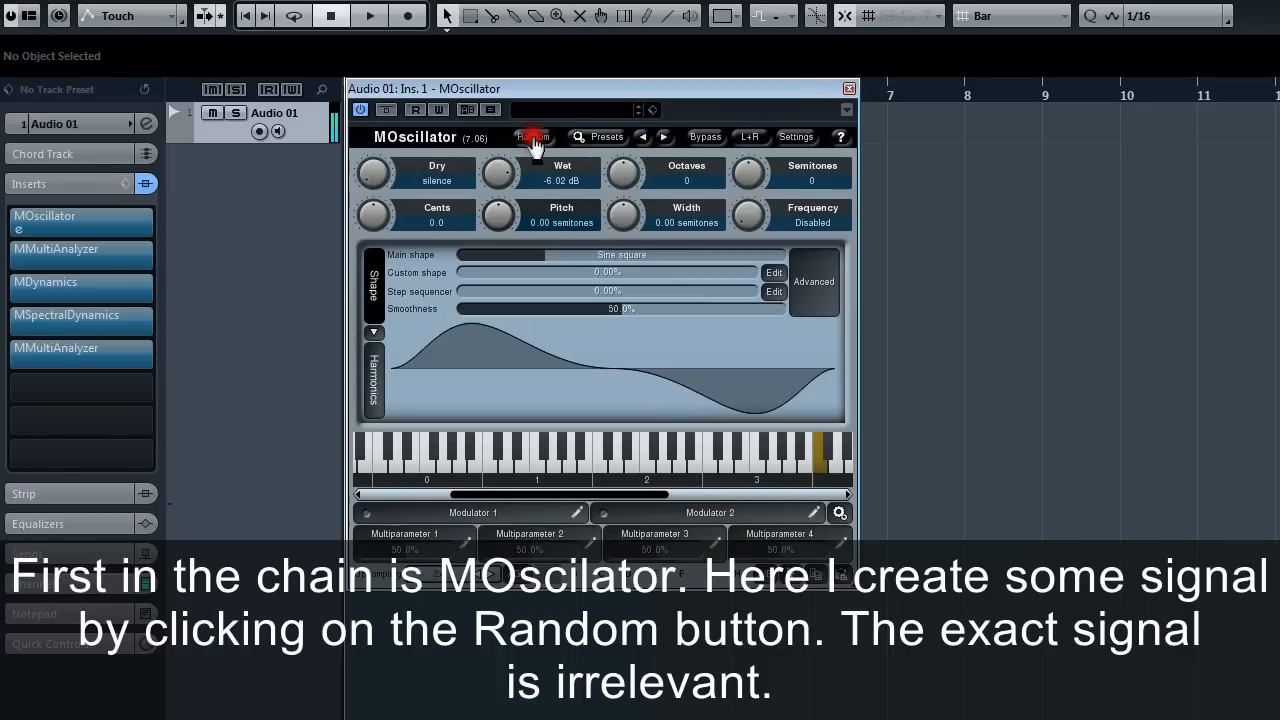
left_click(532, 136)
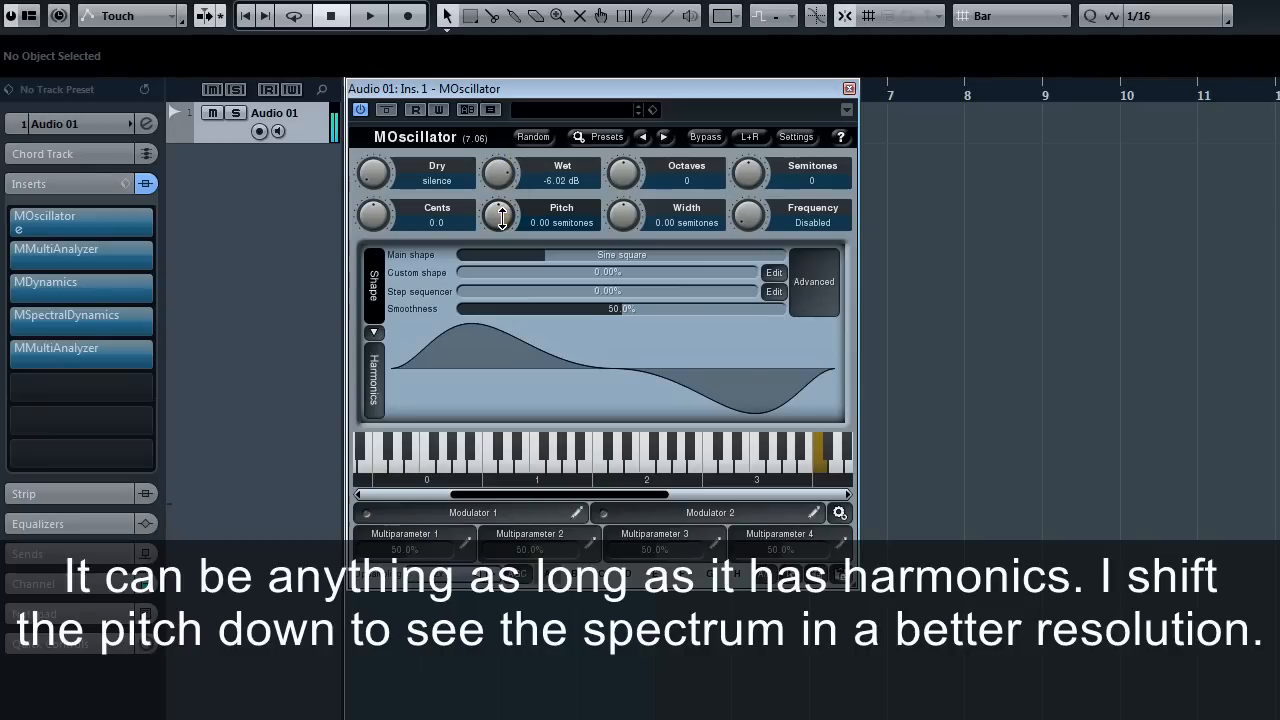
left_click_drag(500, 216, 500, 260)
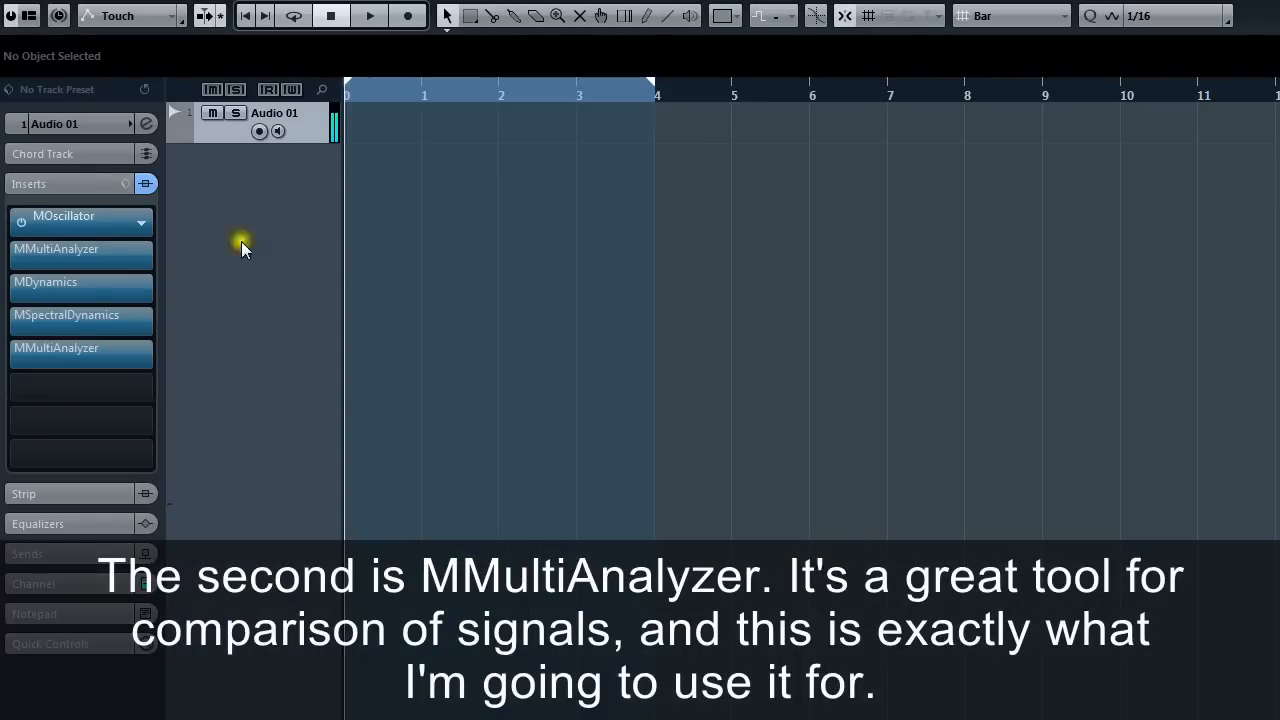
Step: Configure both MMultiAnalyzer instances with Smoothness 1, the second one as the After trace
double_click(56, 248)
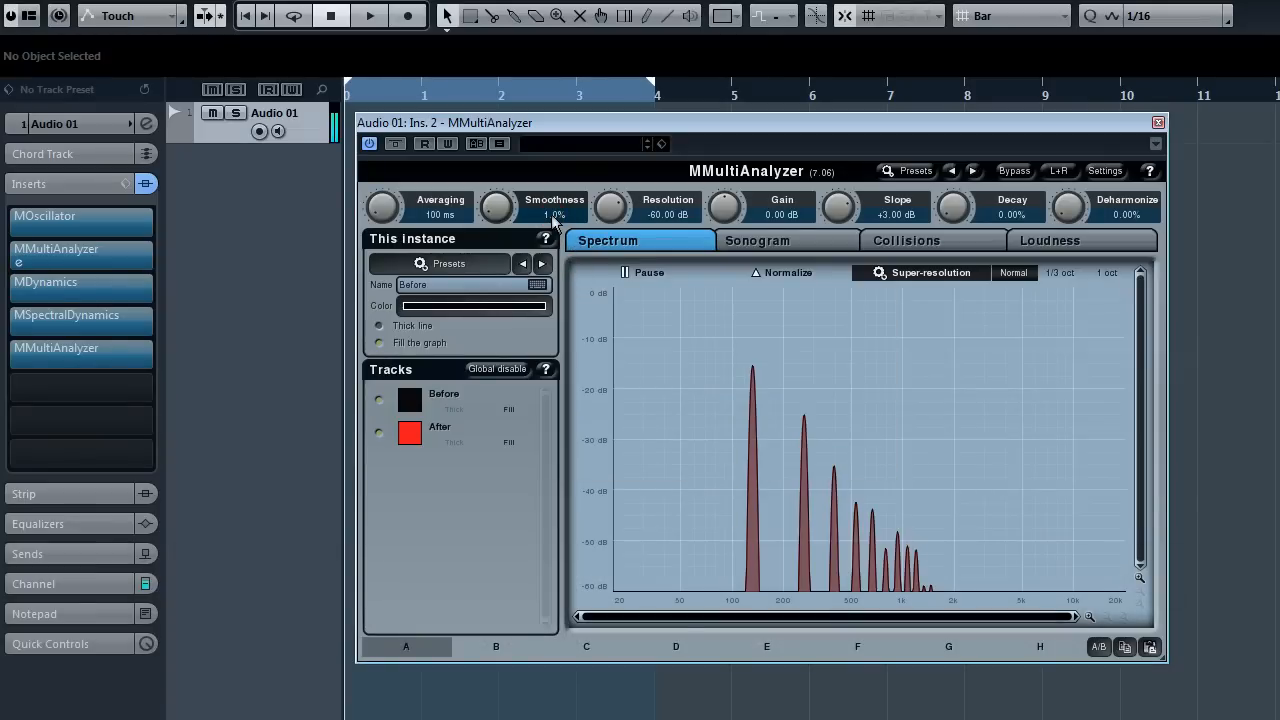
left_click(1158, 122)
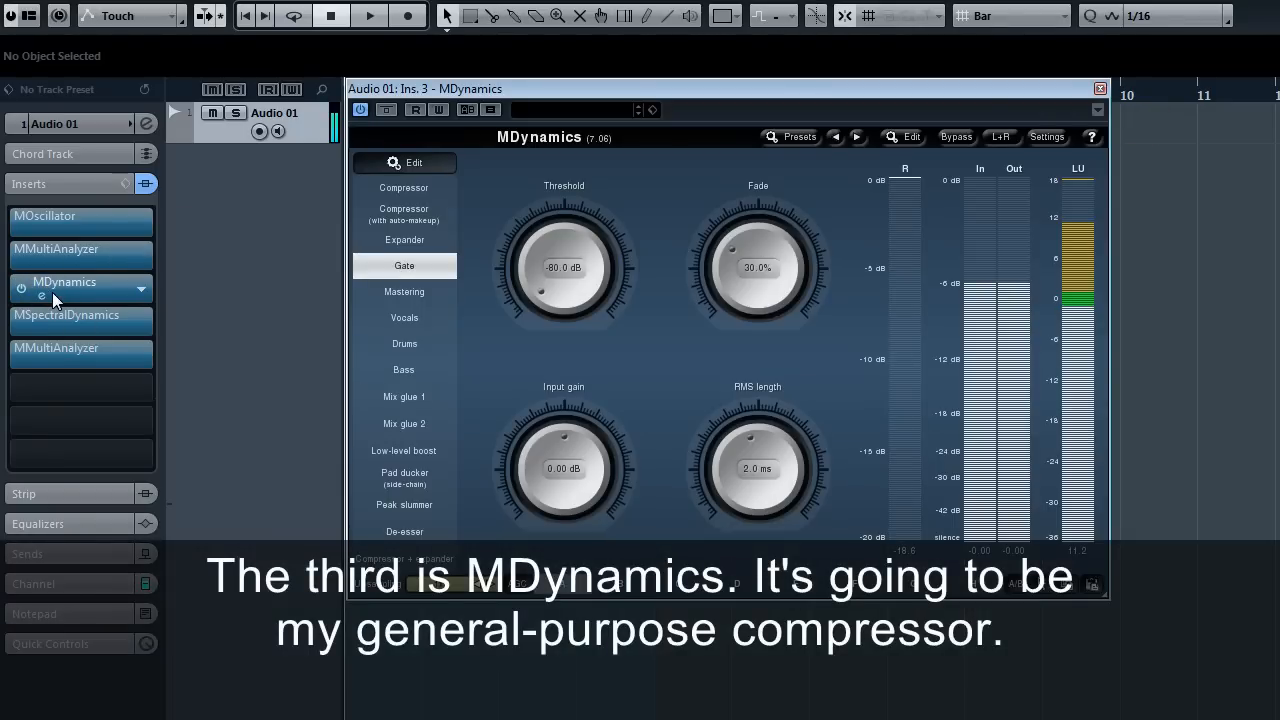
left_click(68, 314)
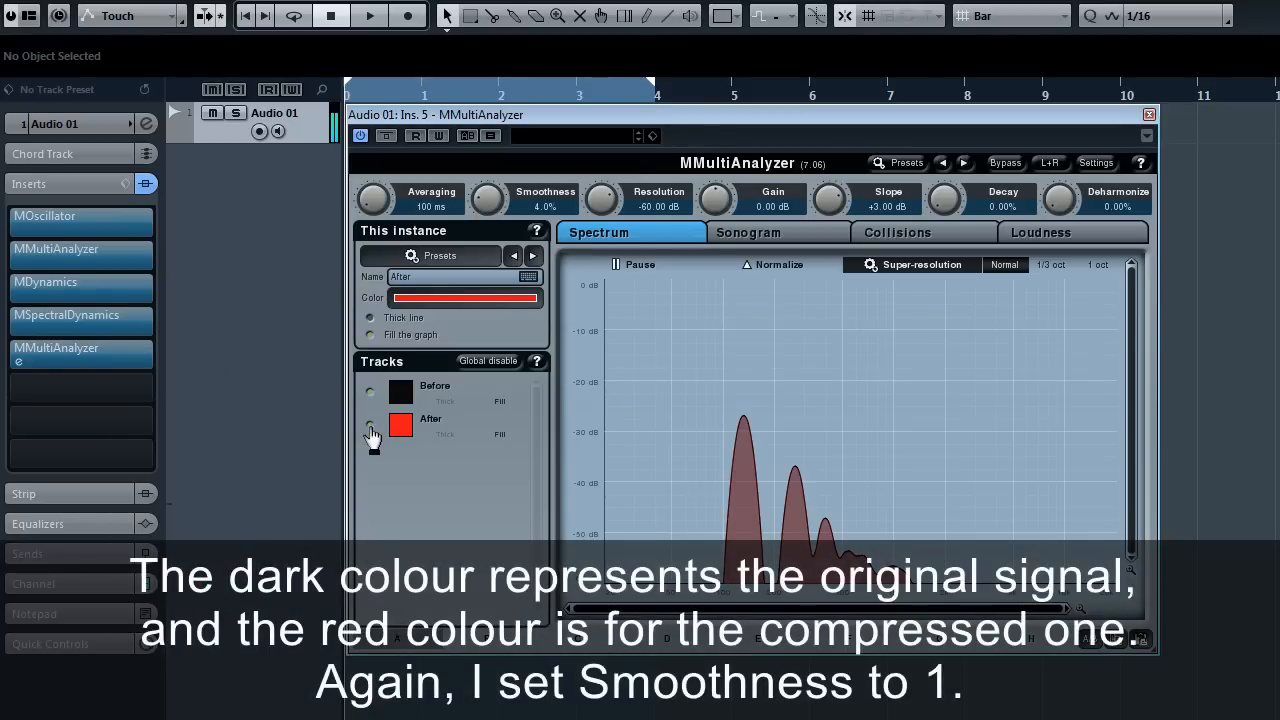
left_click(370, 390)
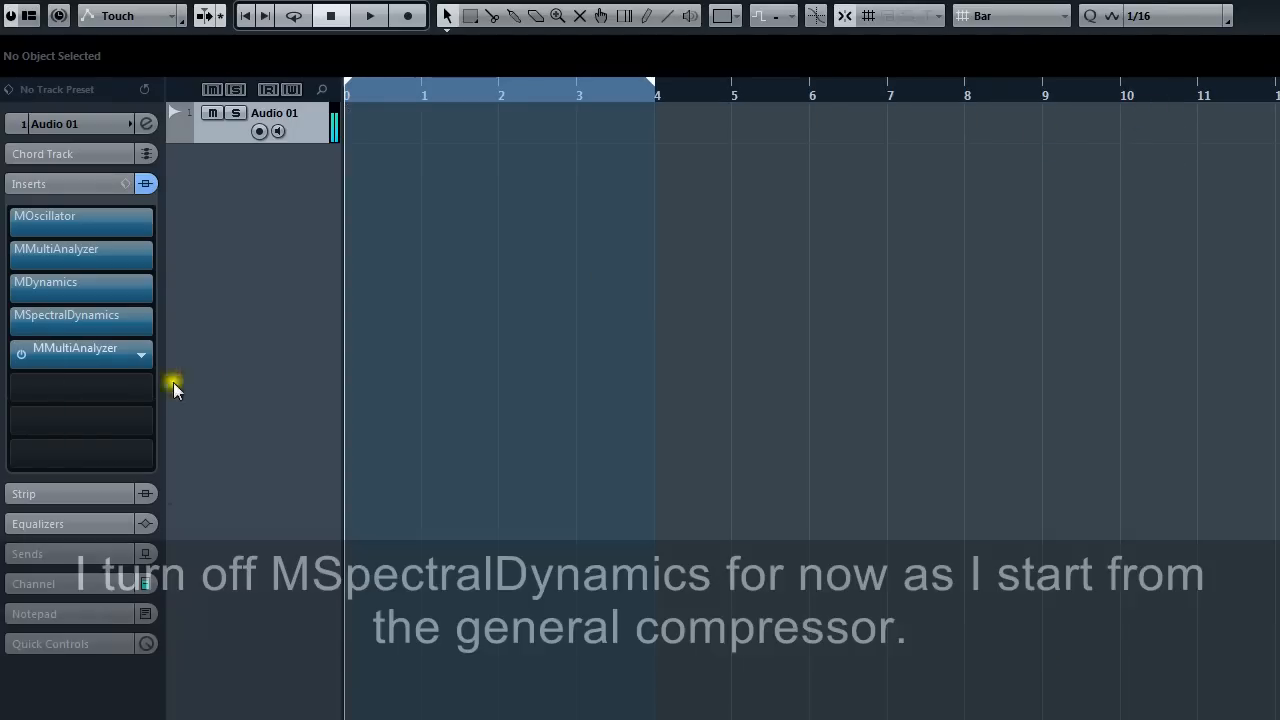
Step: Deactivate MSpectralDynamics and set MDynamics to Compressor mode with a 4:1 ratio
left_click(44, 282)
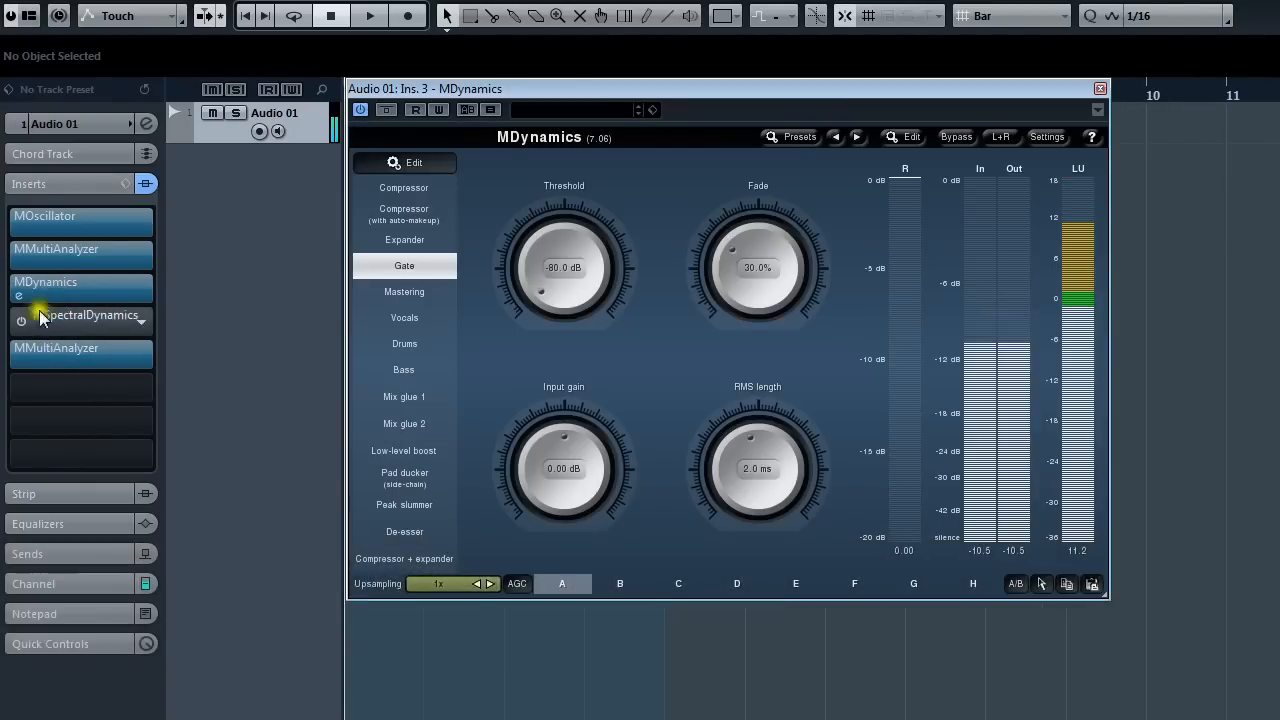
left_click(404, 188)
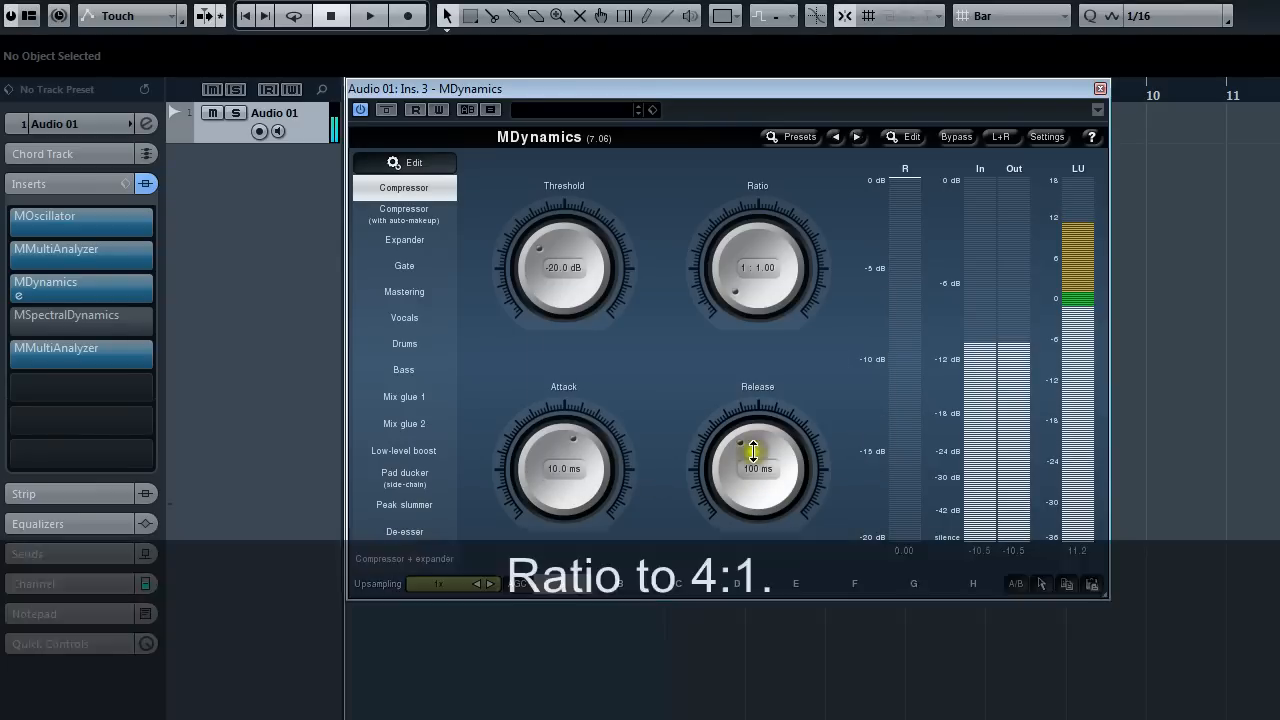
double_click(756, 268)
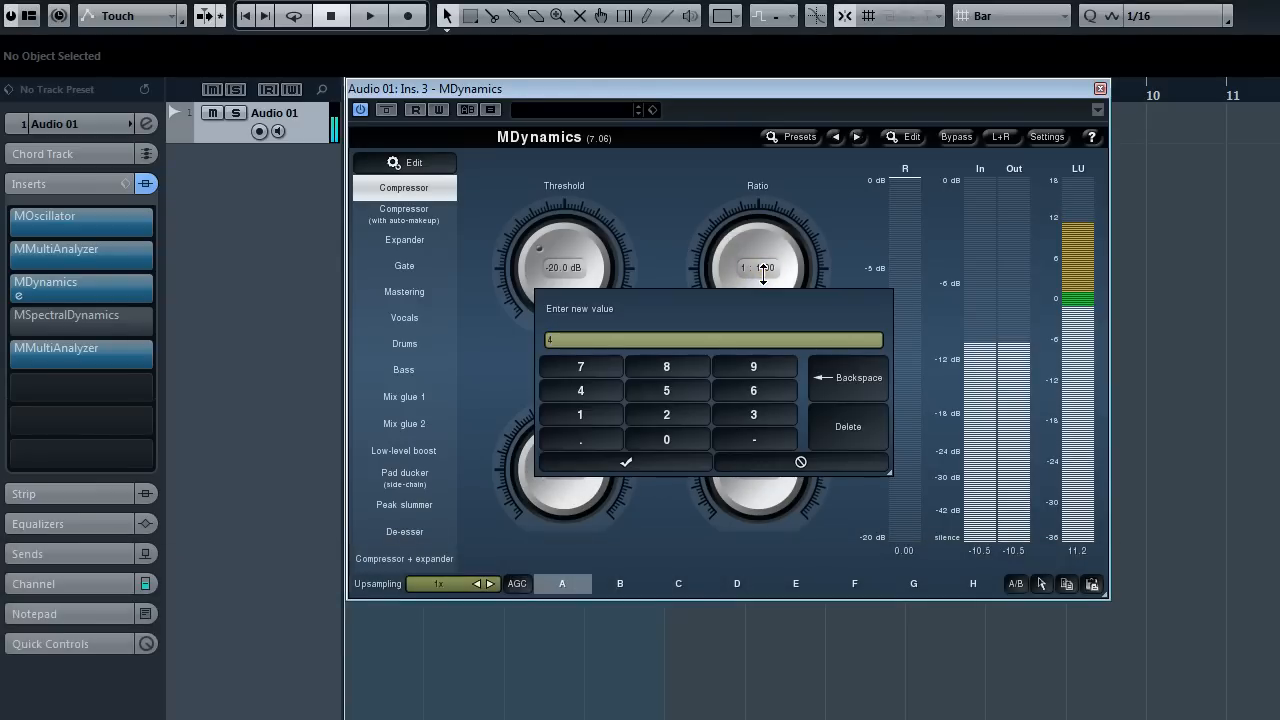
left_click(626, 460)
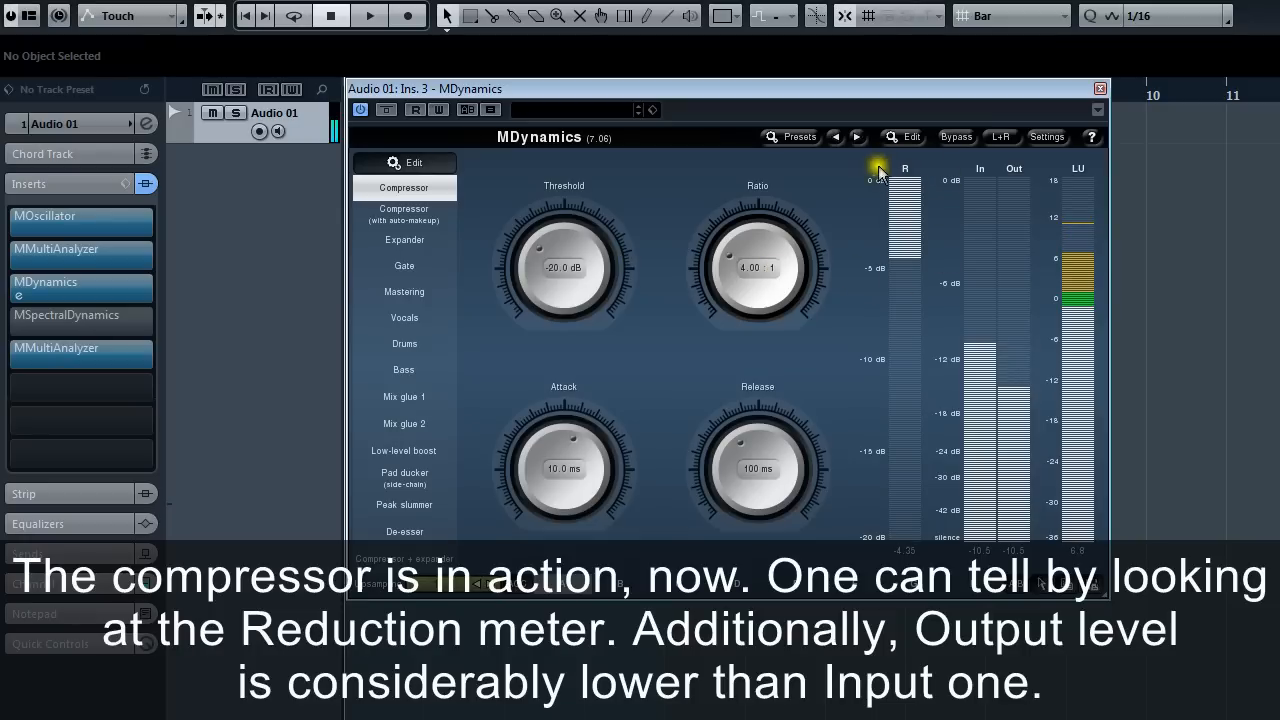
mouse_move(1036, 390)
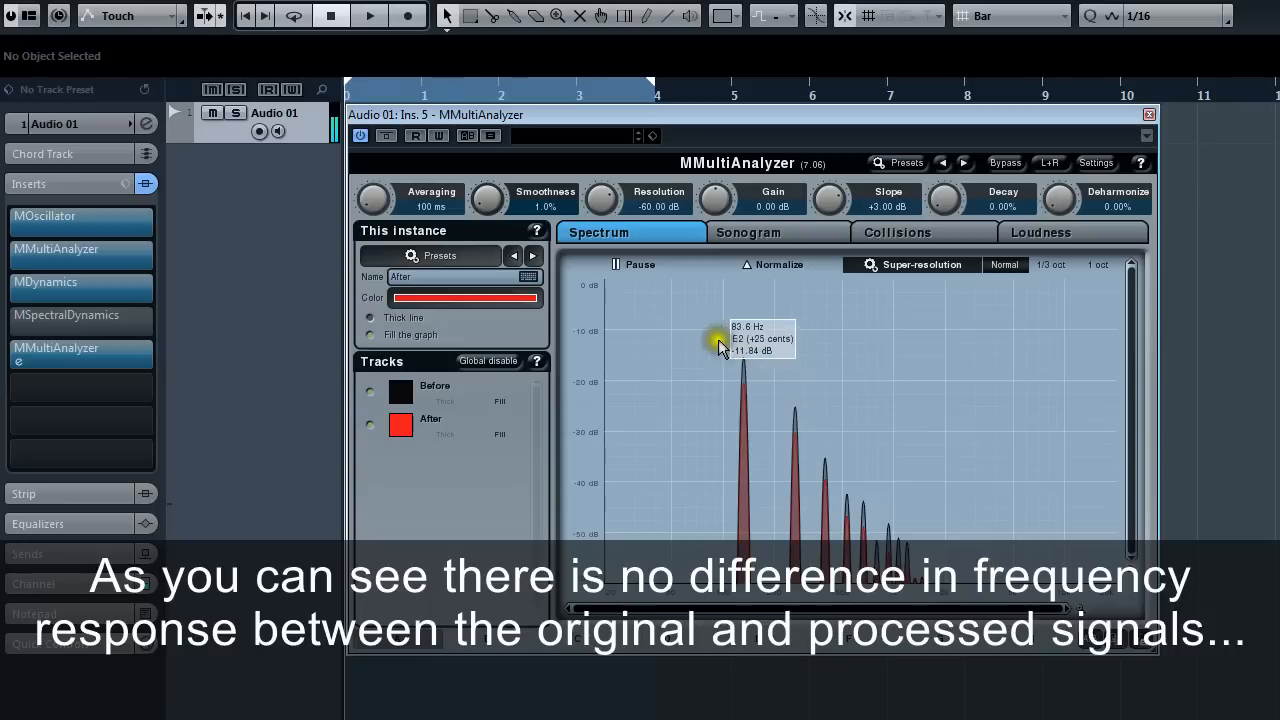
mouse_move(624, 310)
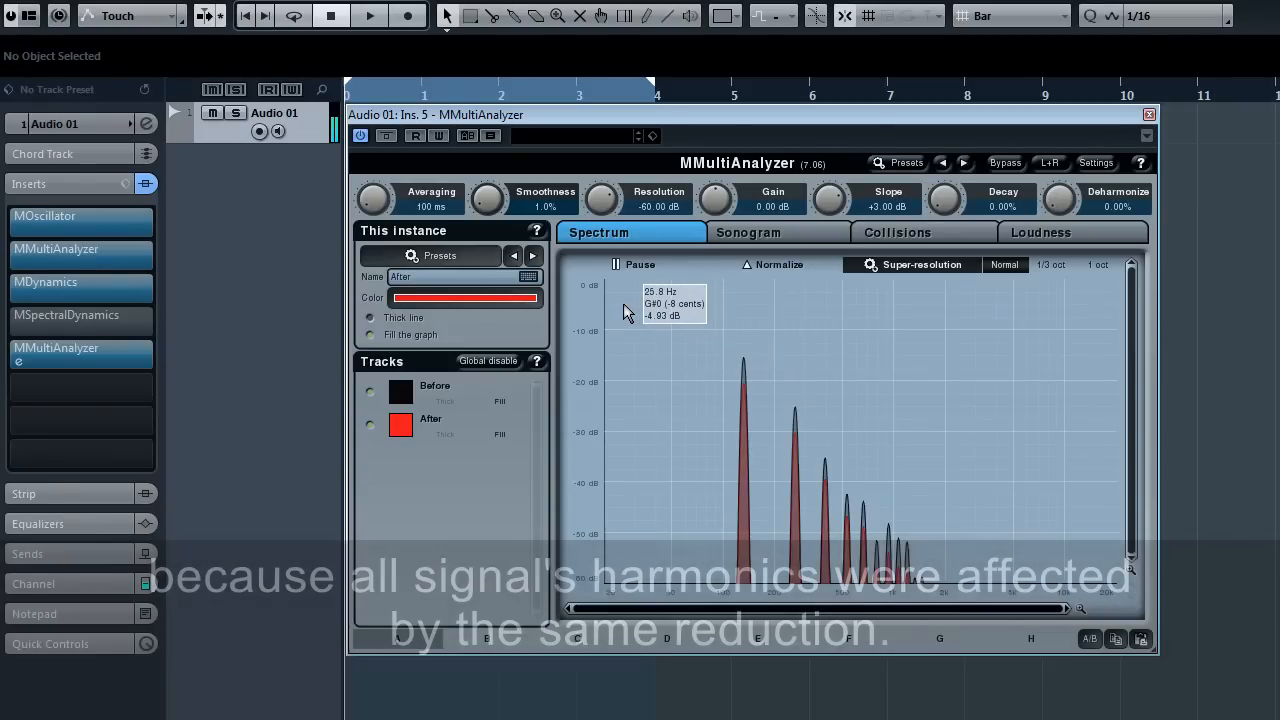
Step: Normalize MMultiAnalyzer so the Before and After spectra overlay for comparison
left_click(780, 264)
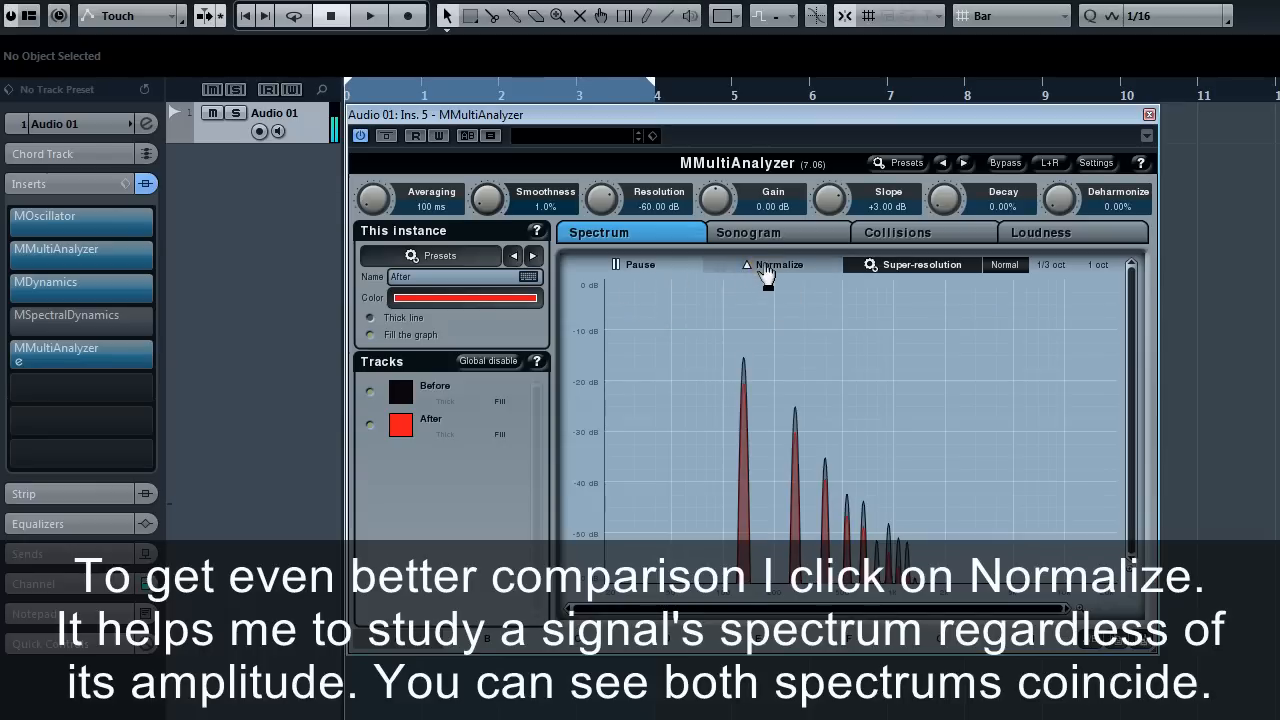
left_click(780, 264)
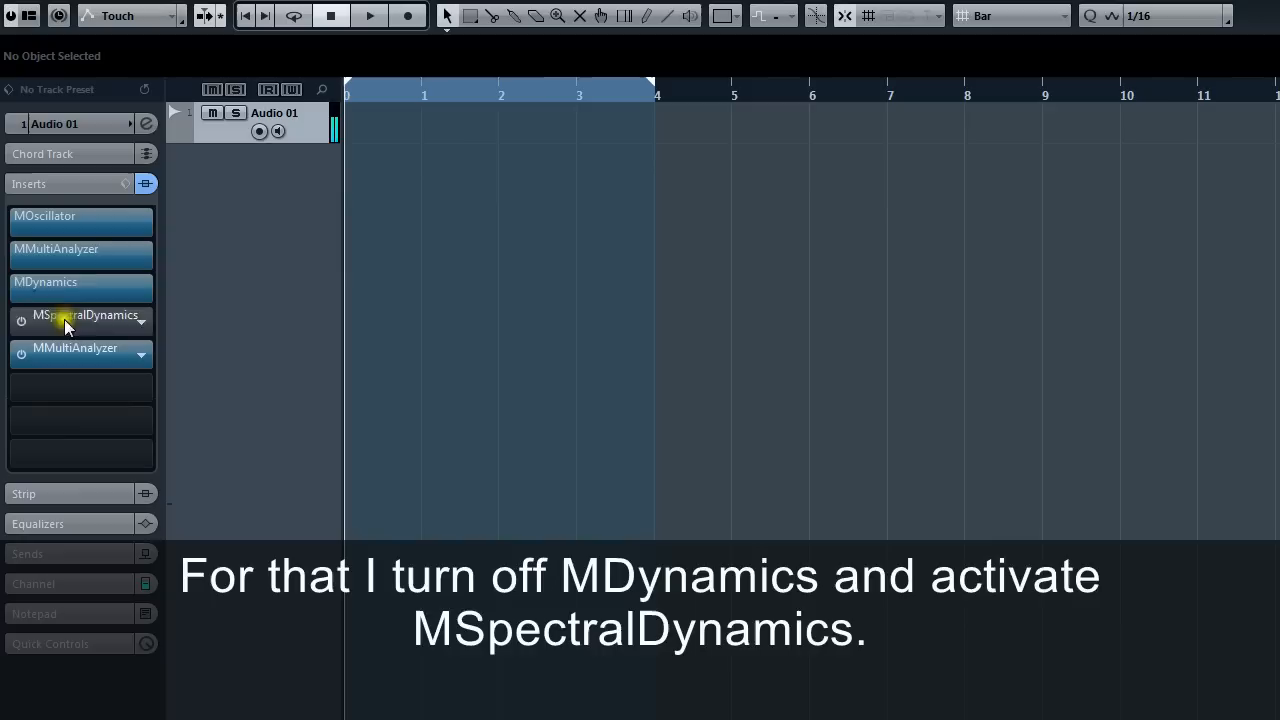
Step: Activate MSpectralDynamics as a 4:1 compressor instead of MDynamics and begin lowering its threshold
left_click(20, 322)
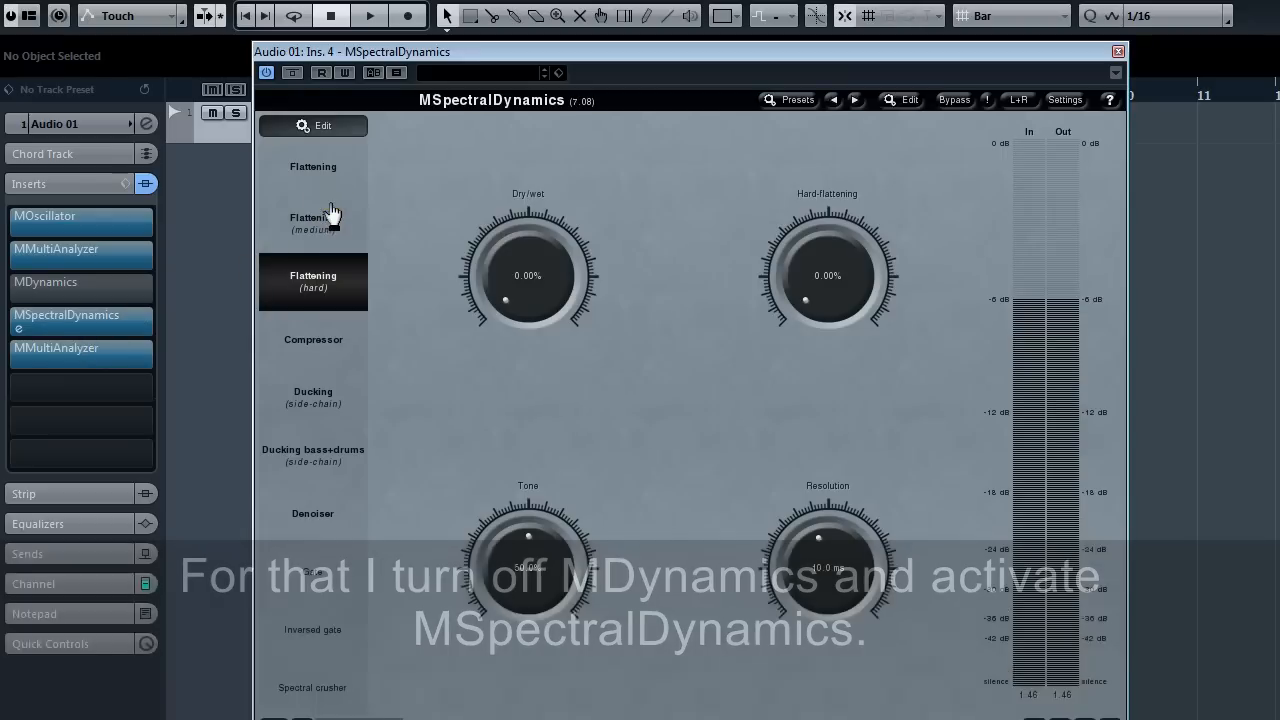
left_click(312, 340)
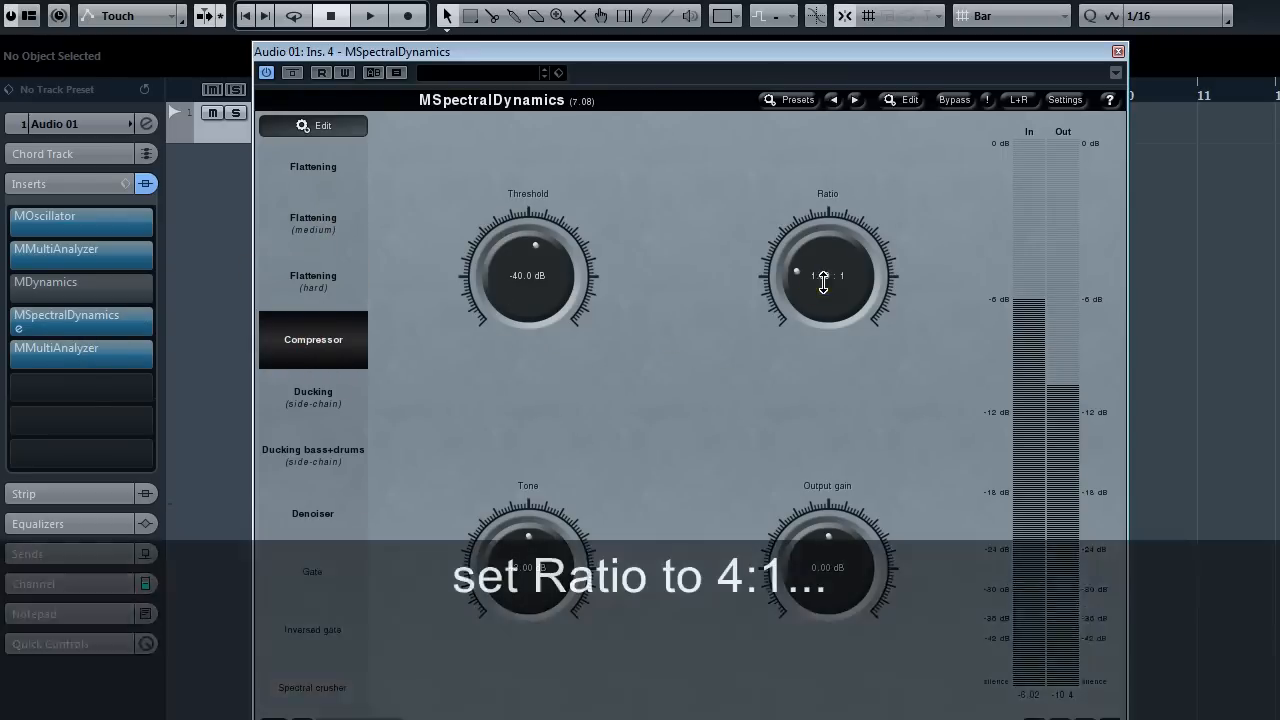
double_click(824, 276)
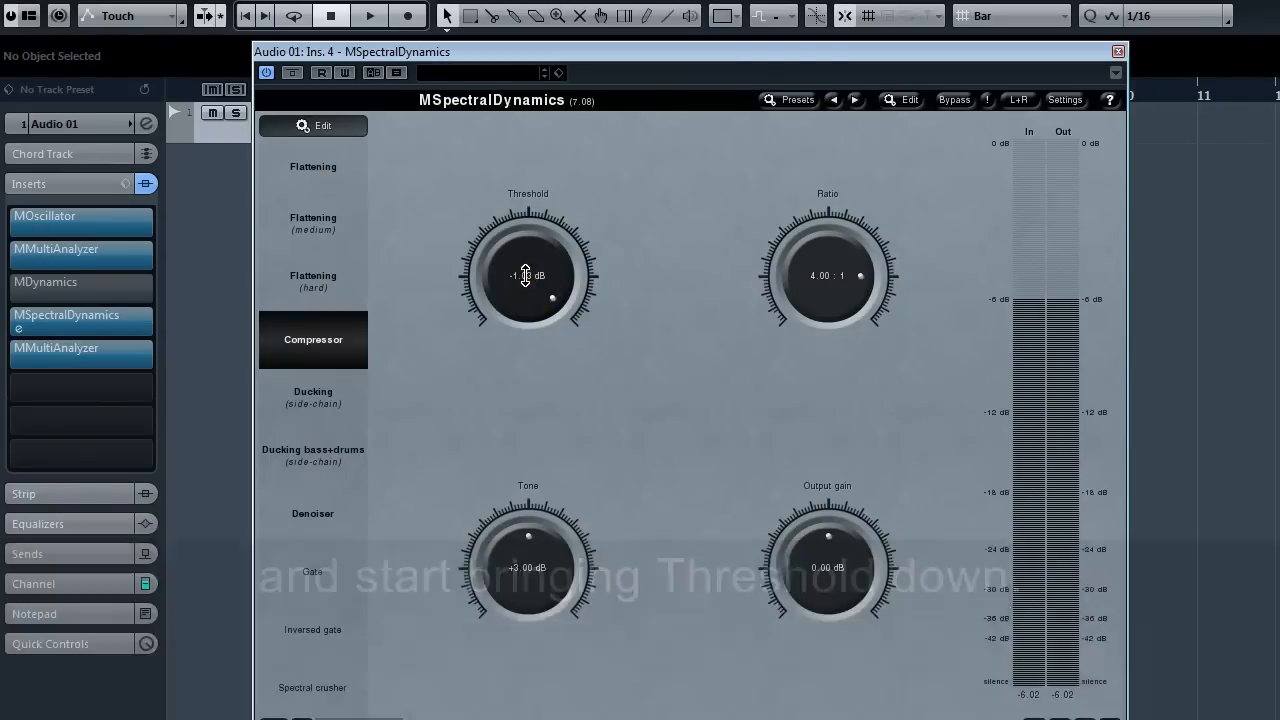
left_click_drag(528, 276, 528, 300)
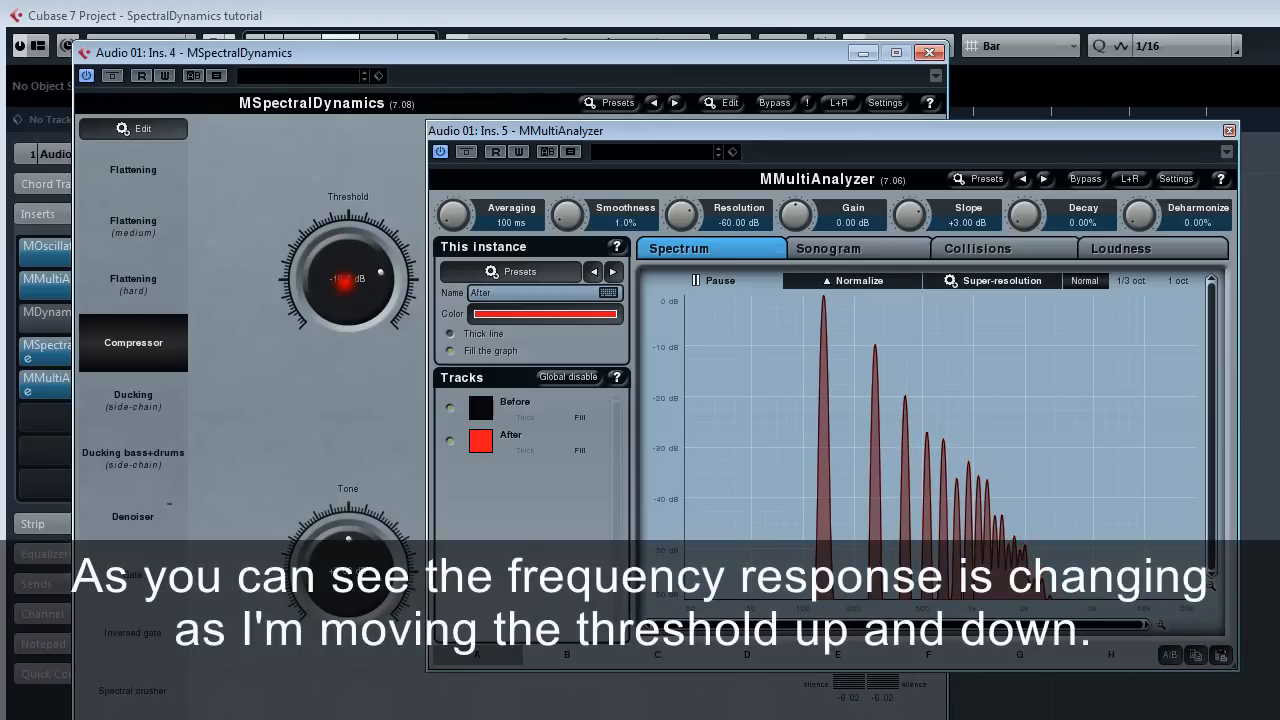
Step: Sweep the threshold to about -27 dB while comparing spectra and loudness, then close the analyzer
left_click_drag(348, 264, 356, 248)
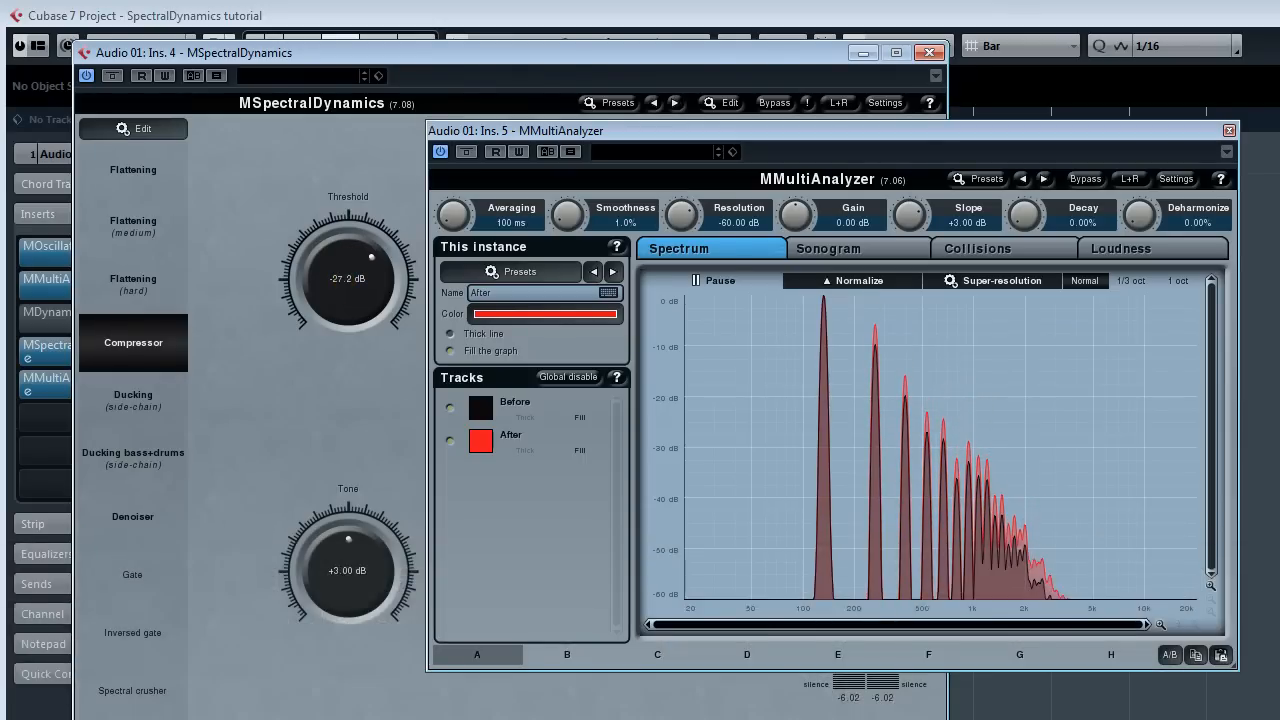
left_click(1120, 248)
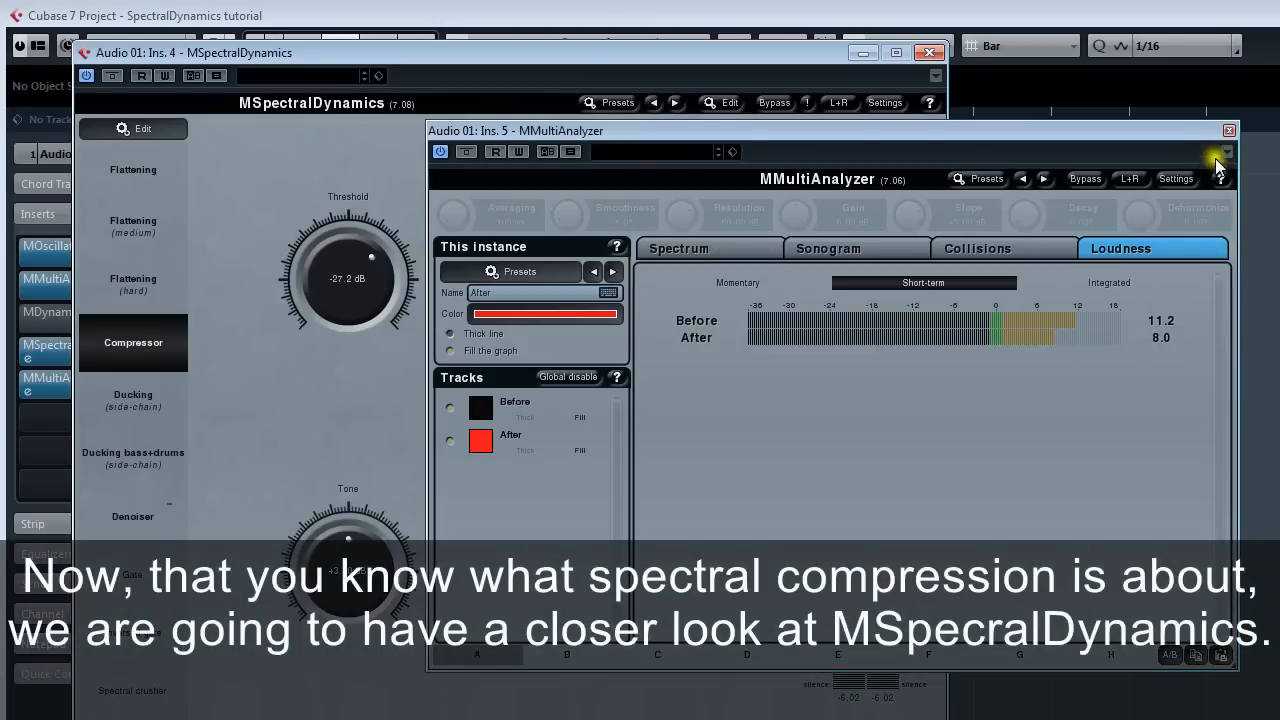
left_click(1228, 130)
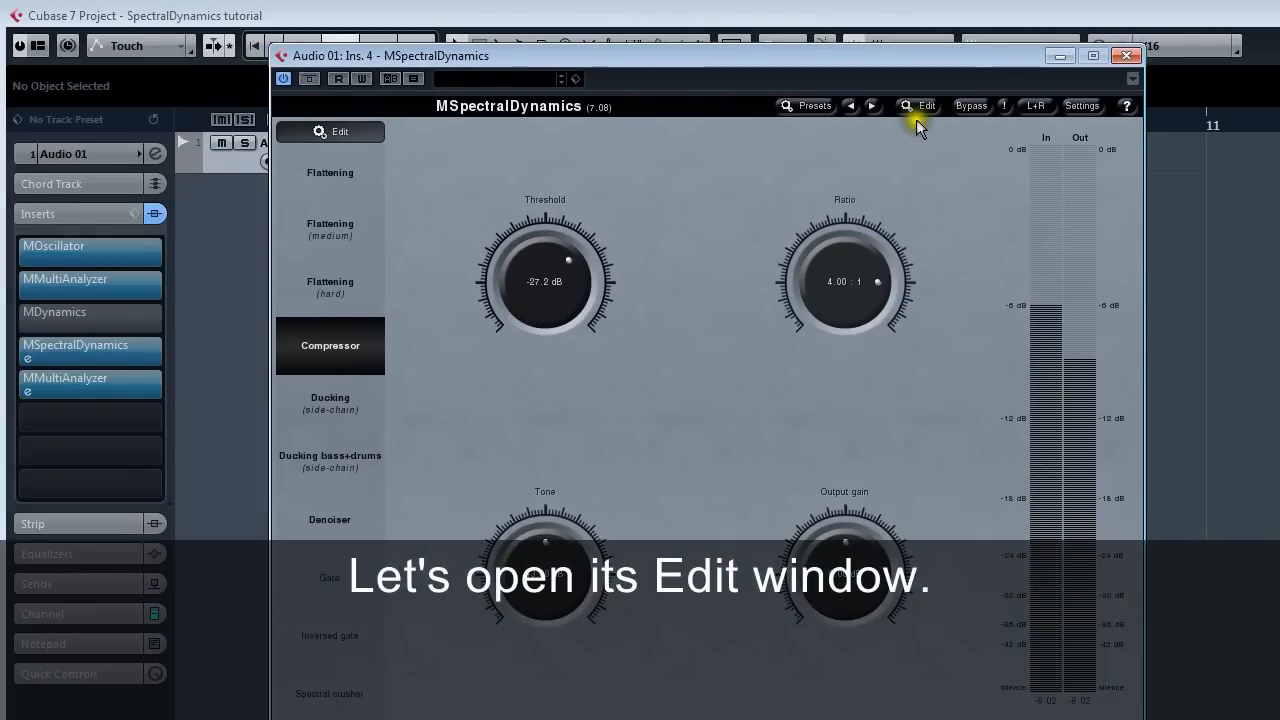
Step: In the MSpectralDynamics edit view, try spectrum Quality at Low and Medium, ending back at High
left_click(918, 106)
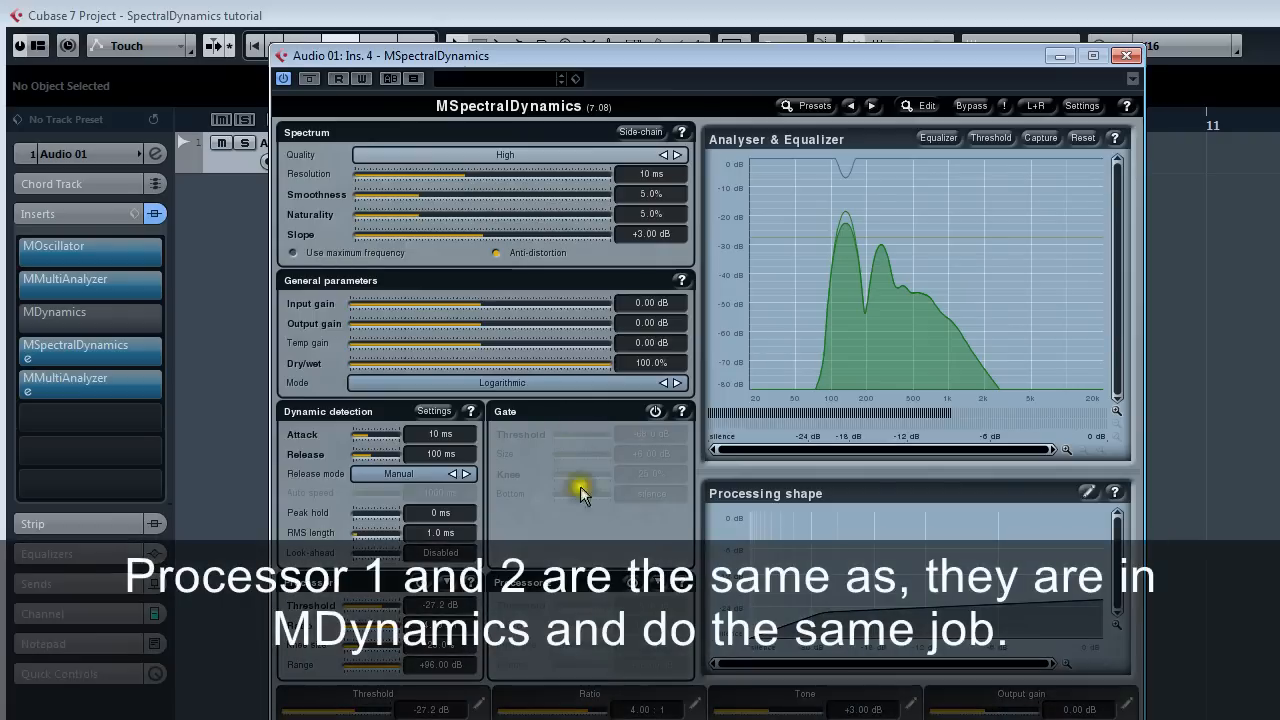
mouse_move(708, 600)
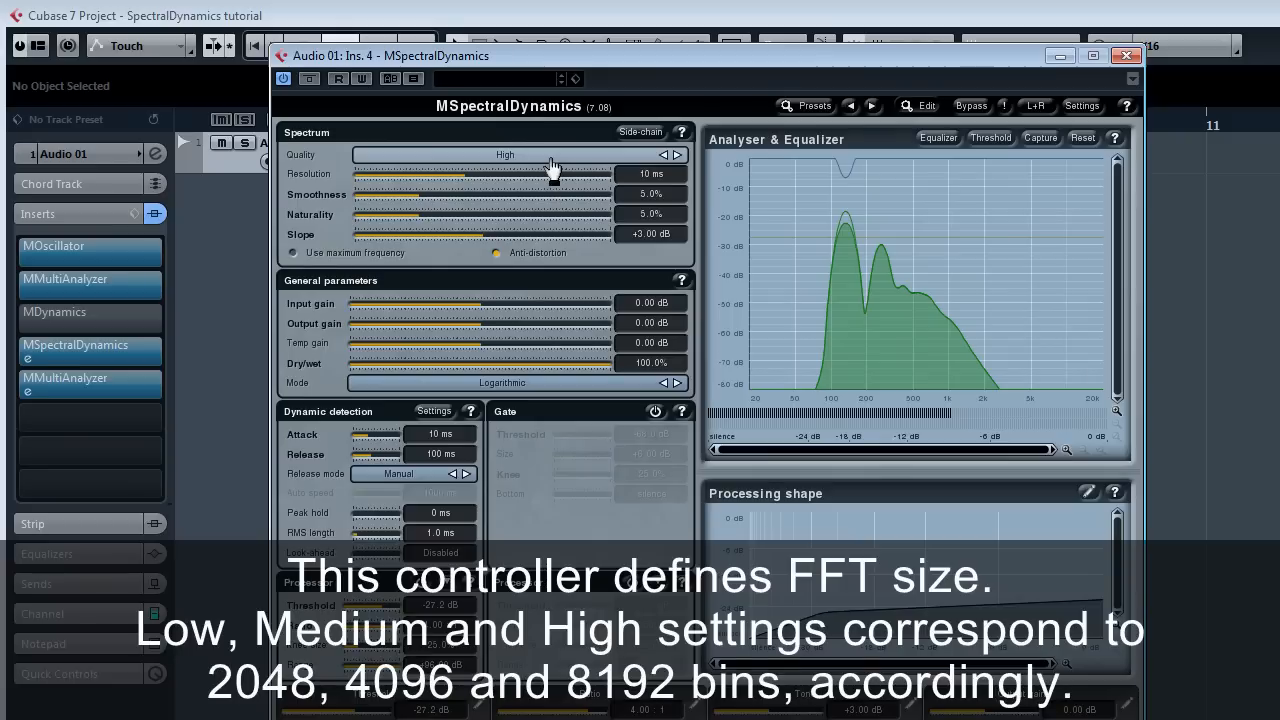
left_click(504, 156)
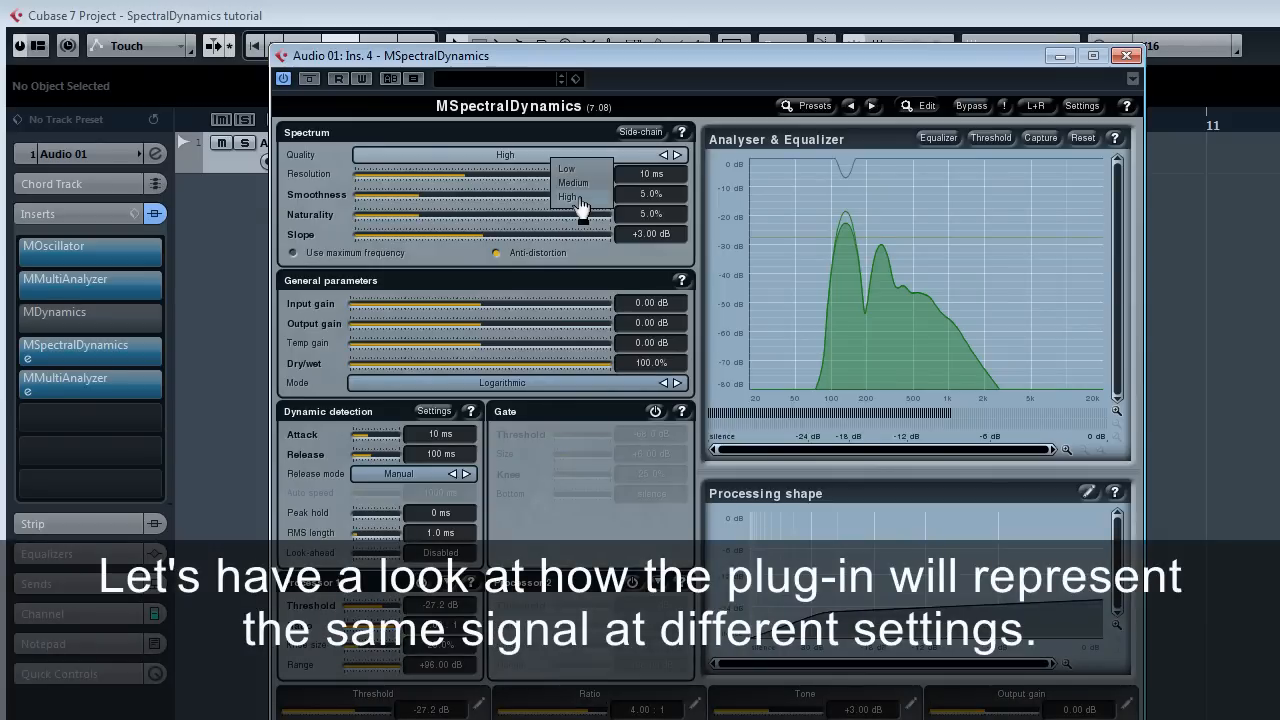
left_click(566, 168)
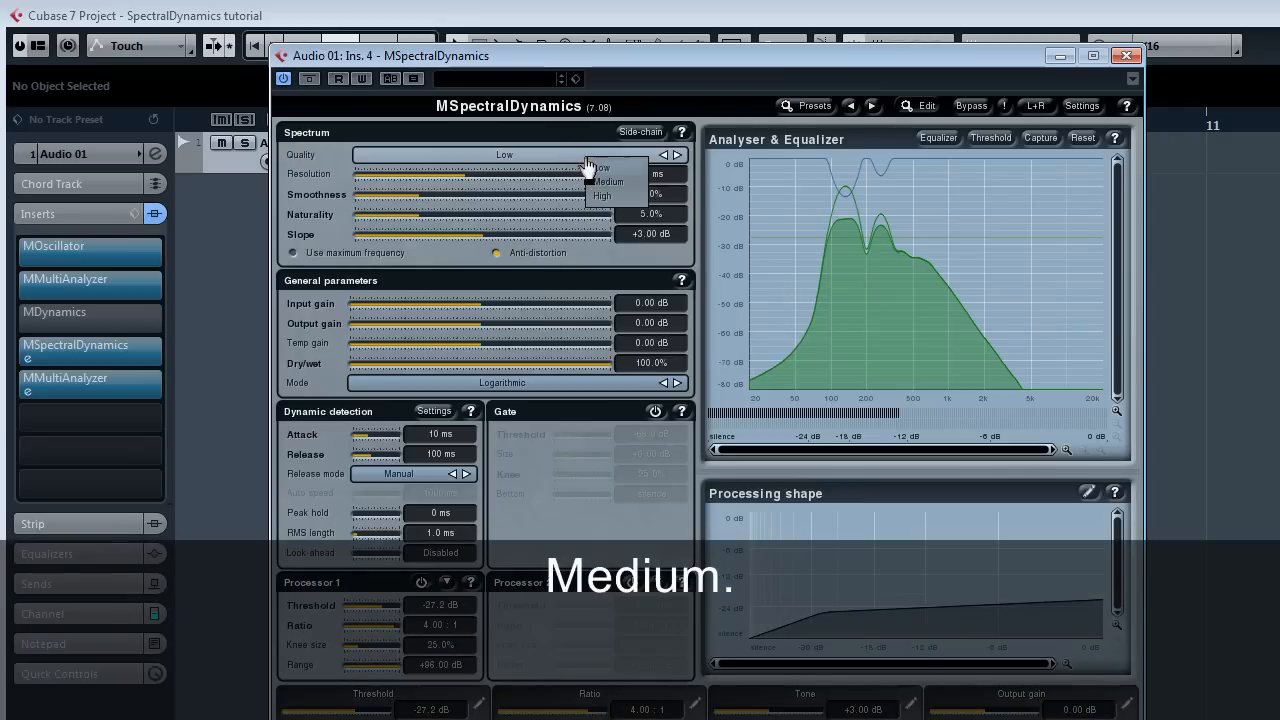
left_click(608, 180)
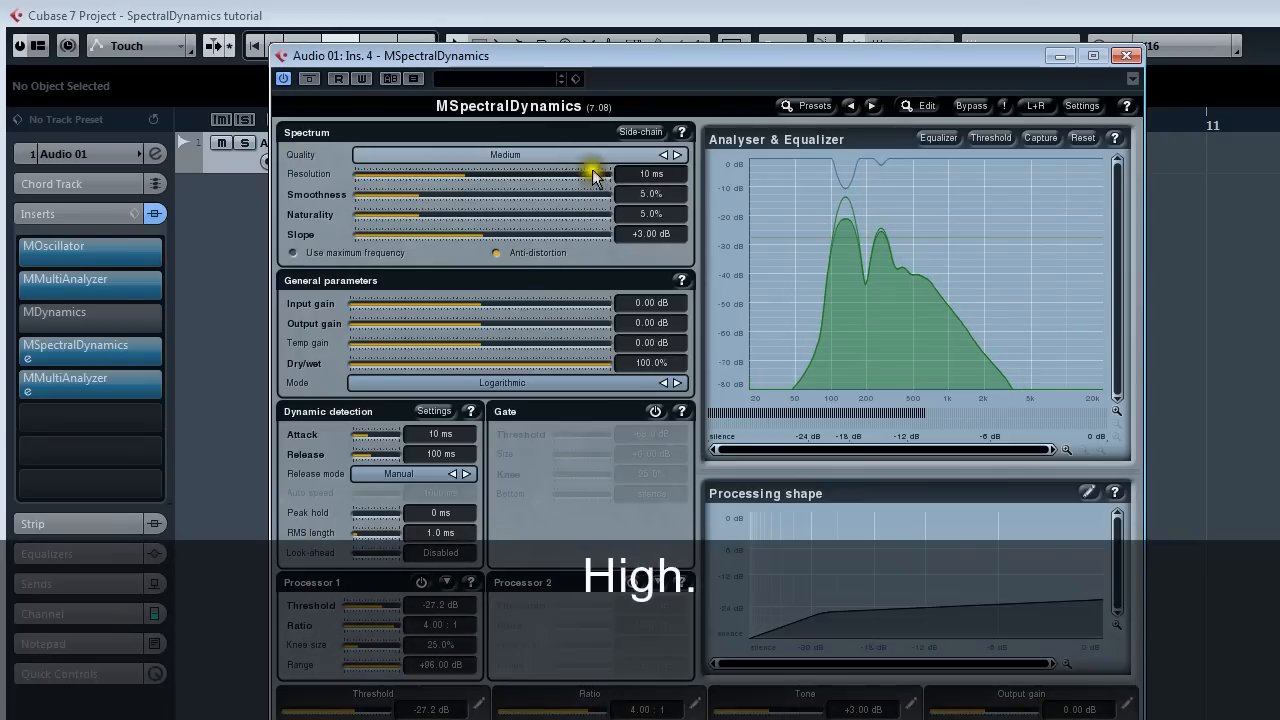
left_click(676, 156)
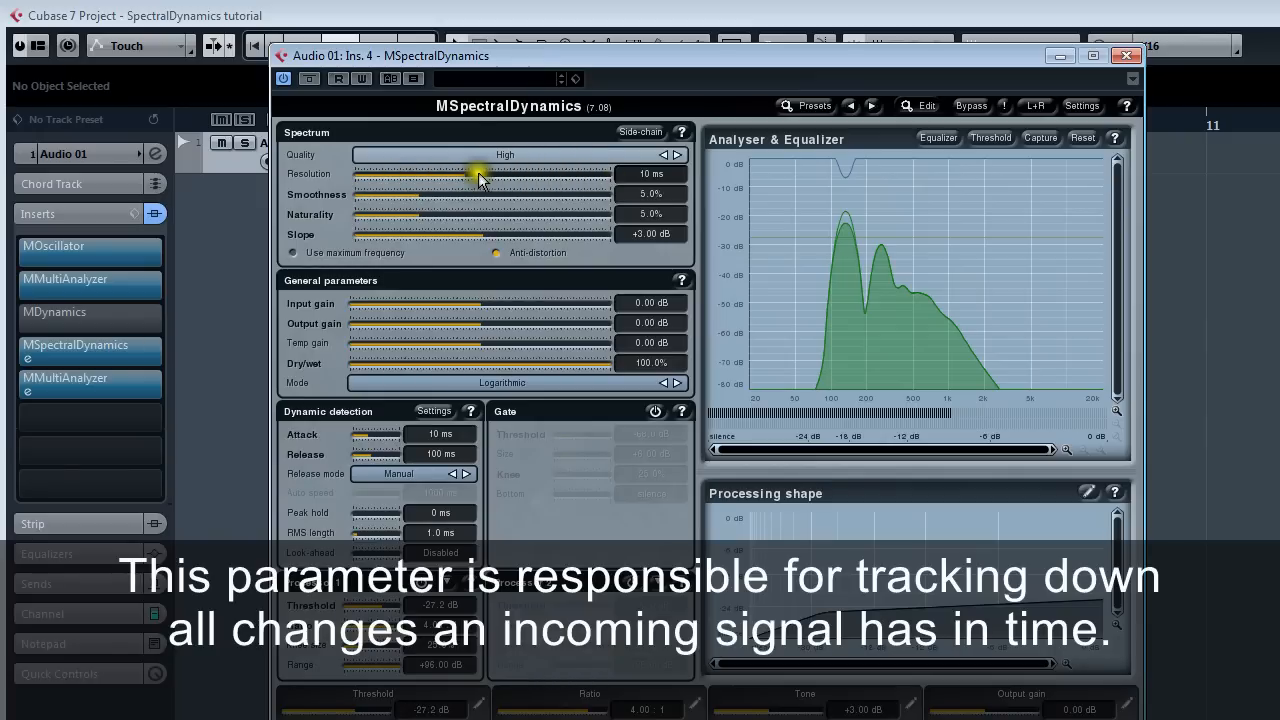
Step: Sweep Resolution down to about 5.8 ms, up to 30 ms, and back to 10 ms
left_click_drag(484, 176, 438, 176)
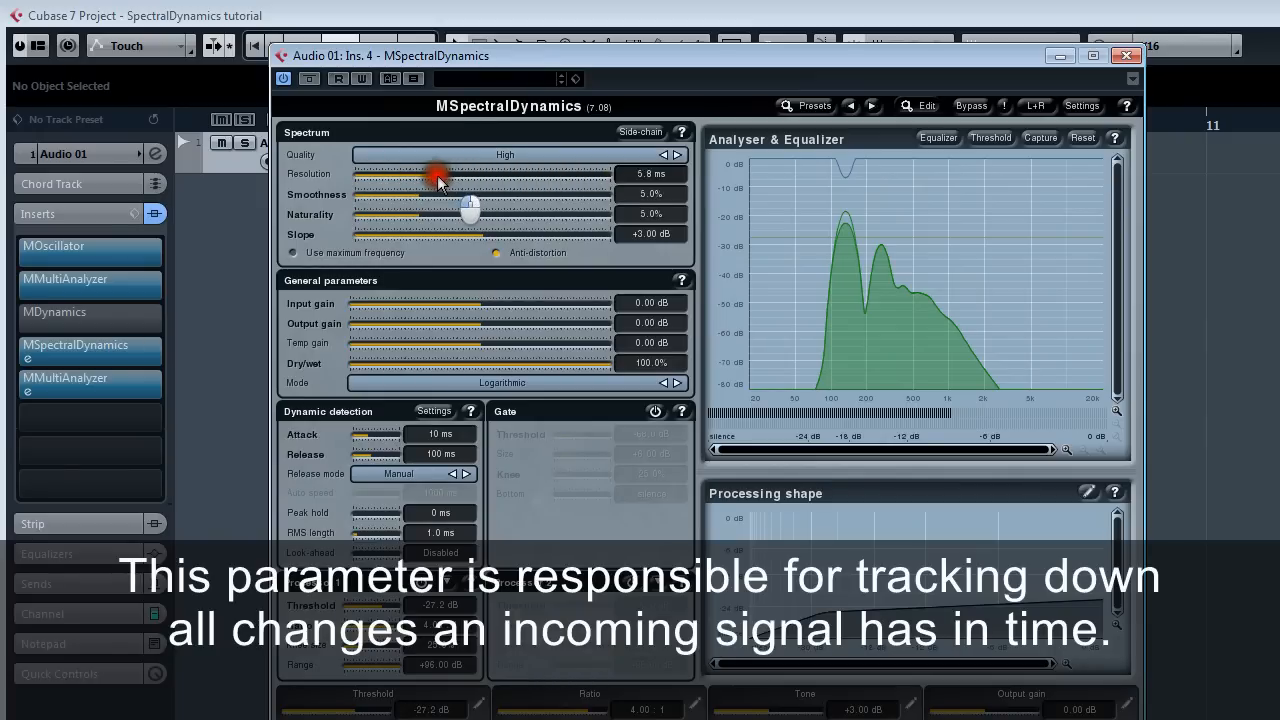
left_click_drag(436, 178, 482, 184)
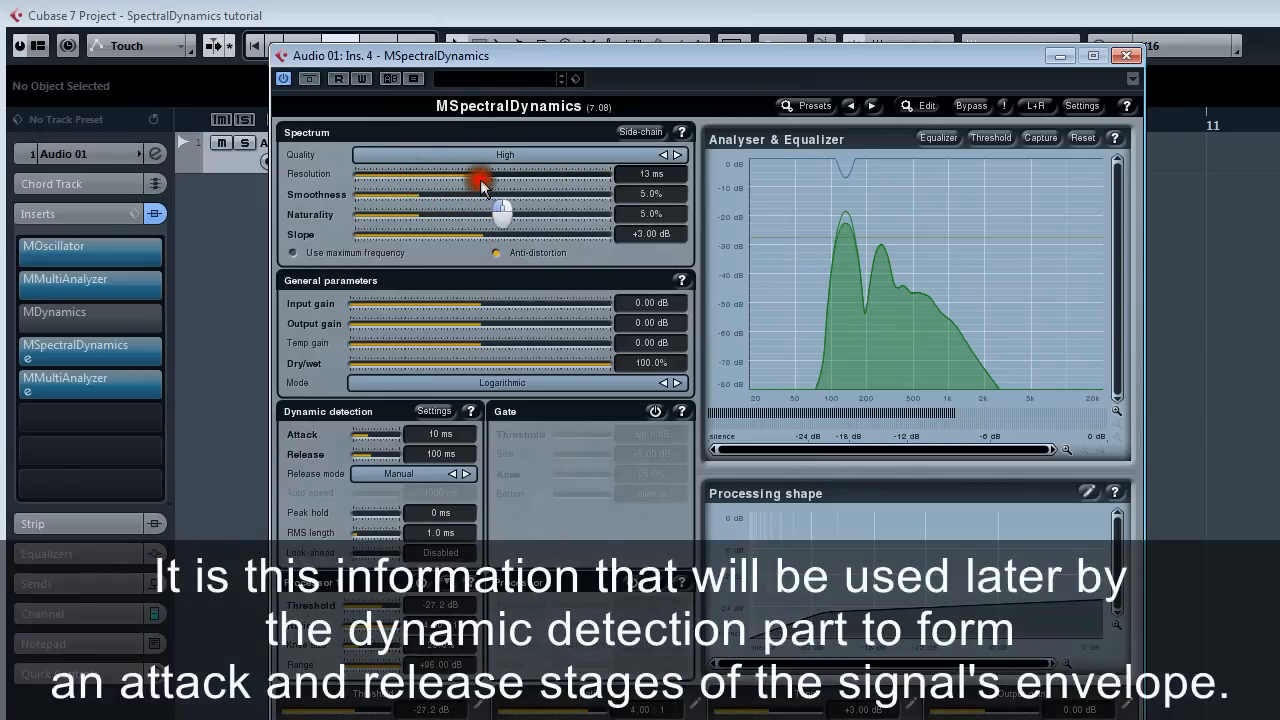
left_click_drag(480, 182, 560, 182)
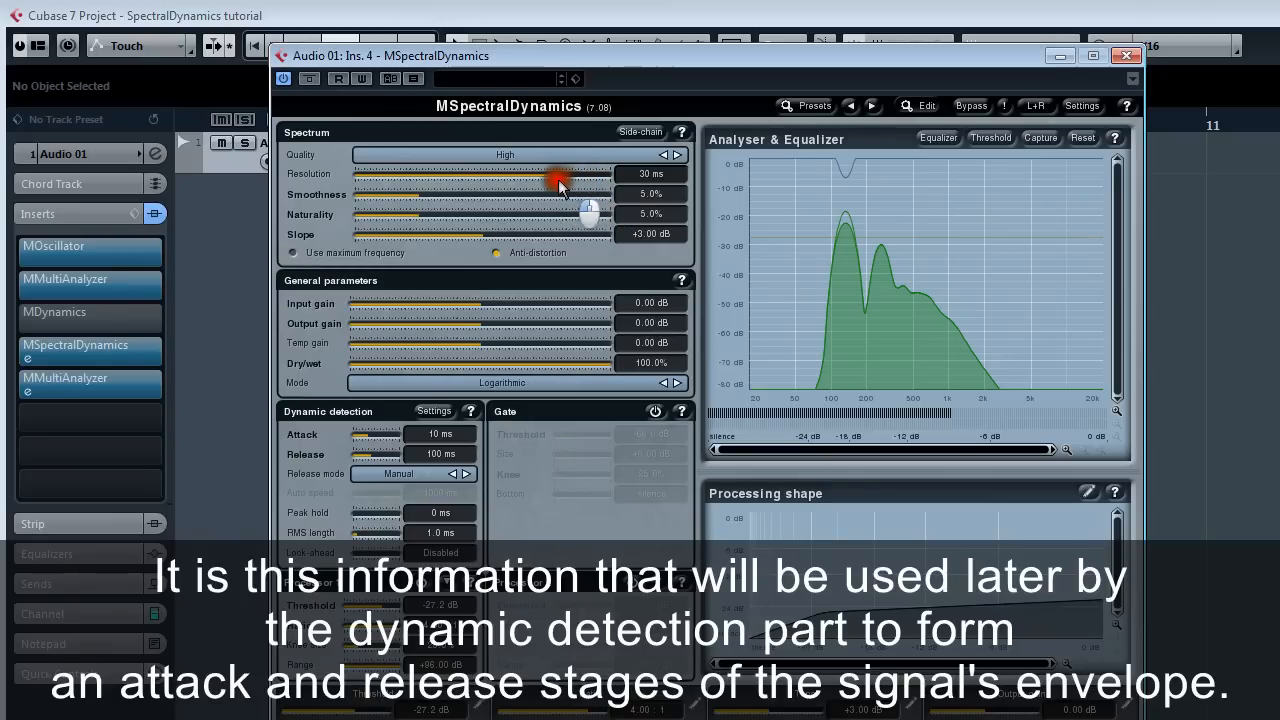
left_click_drag(560, 180, 470, 180)
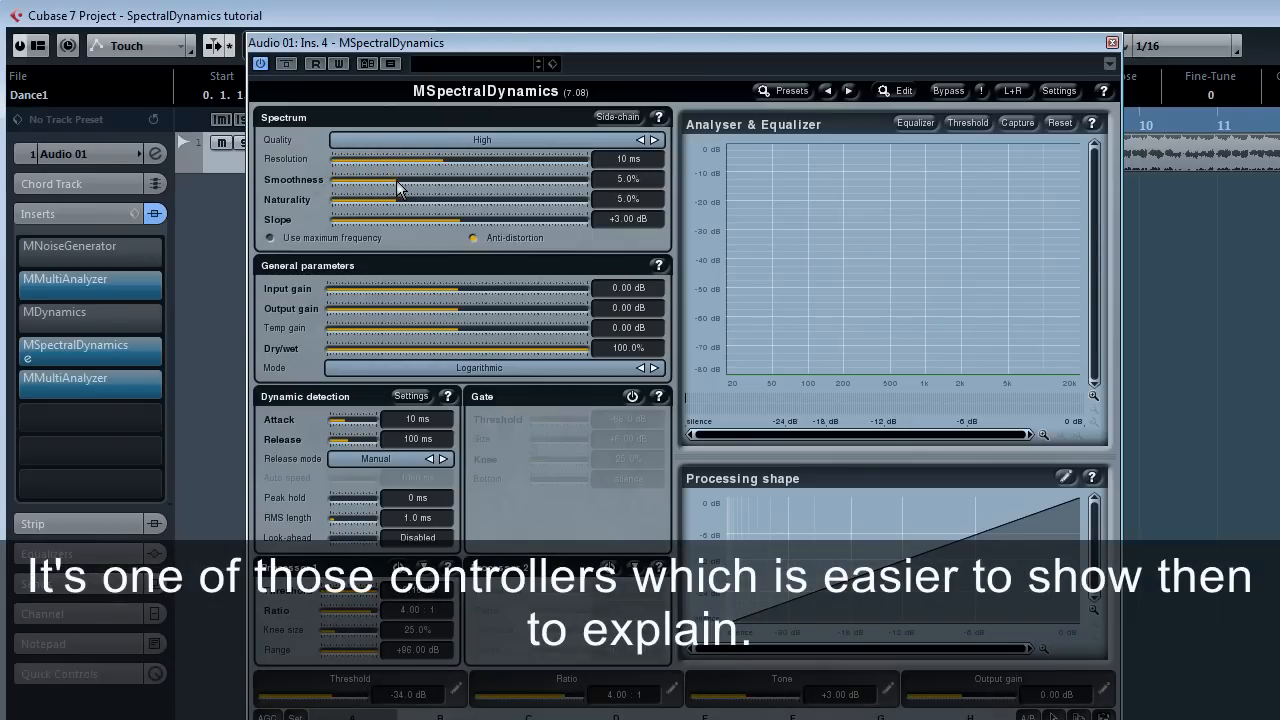
Step: Sweep Smoothness from near 0% through about 2.2% up to around 8.5% and beyond
left_click_drag(430, 178, 350, 178)
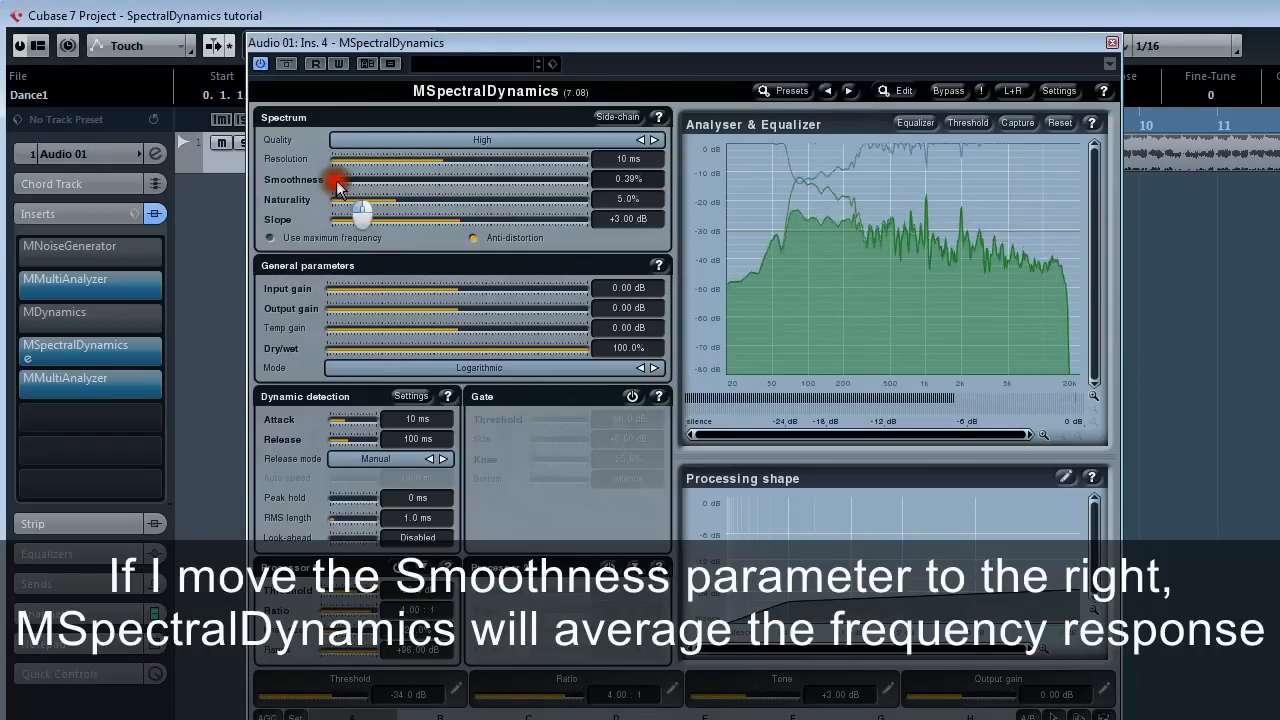
left_click_drag(336, 180, 370, 180)
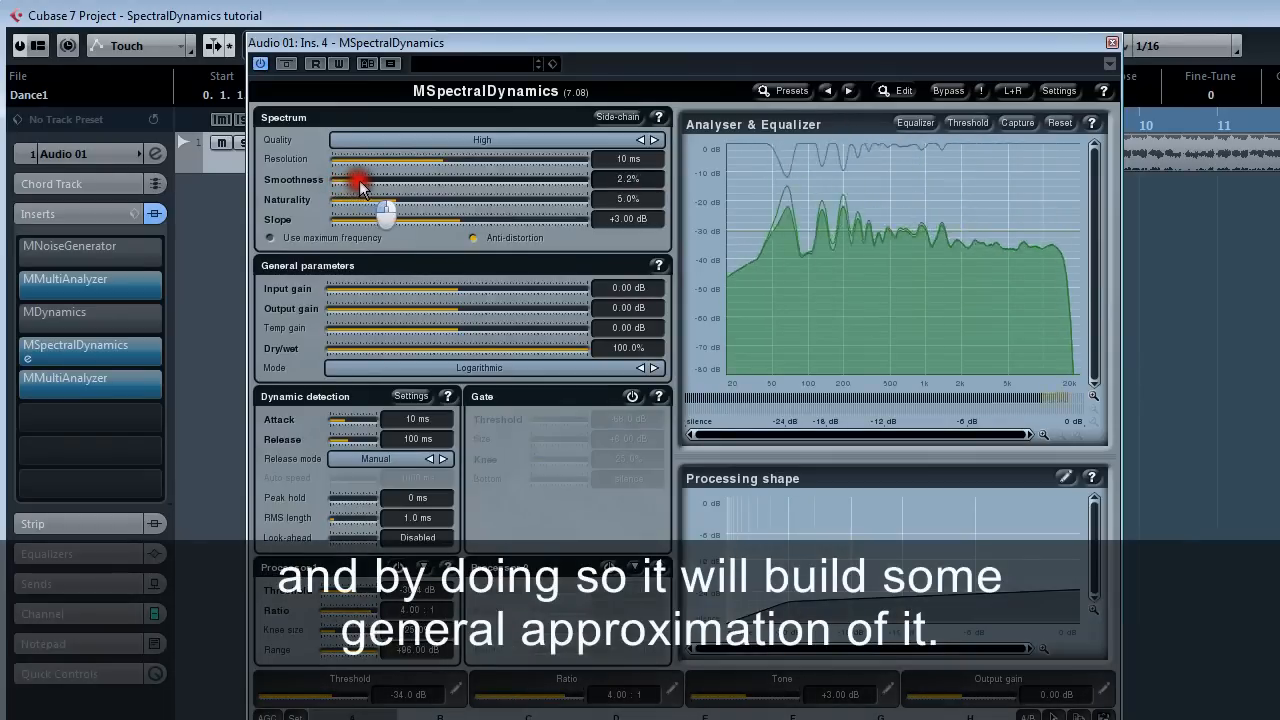
left_click_drag(360, 180, 390, 180)
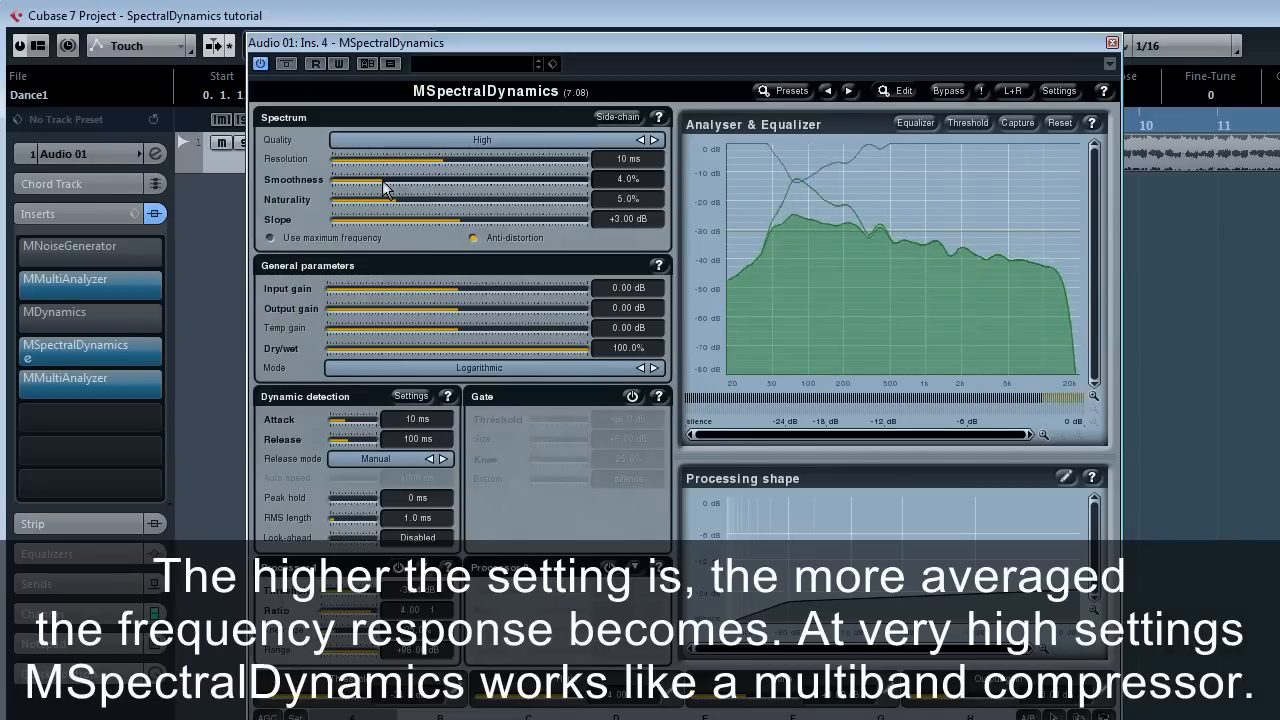
left_click_drag(384, 188, 436, 192)
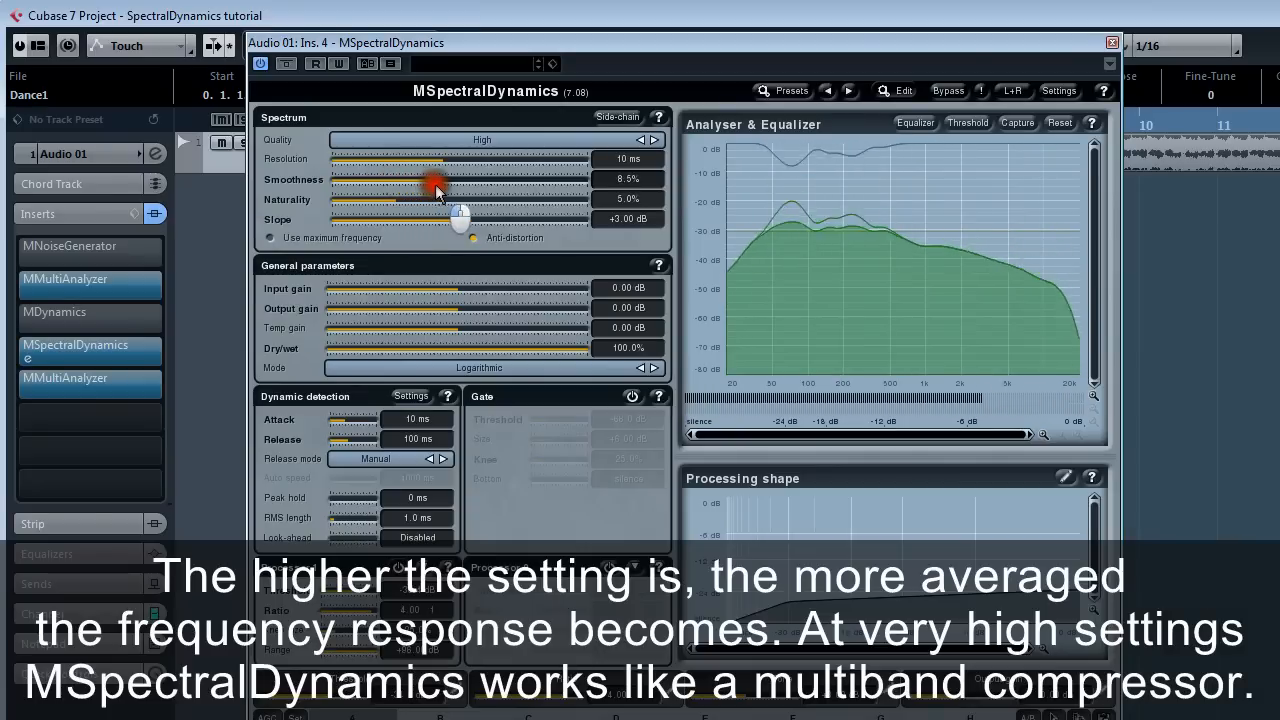
left_click_drag(436, 190, 580, 190)
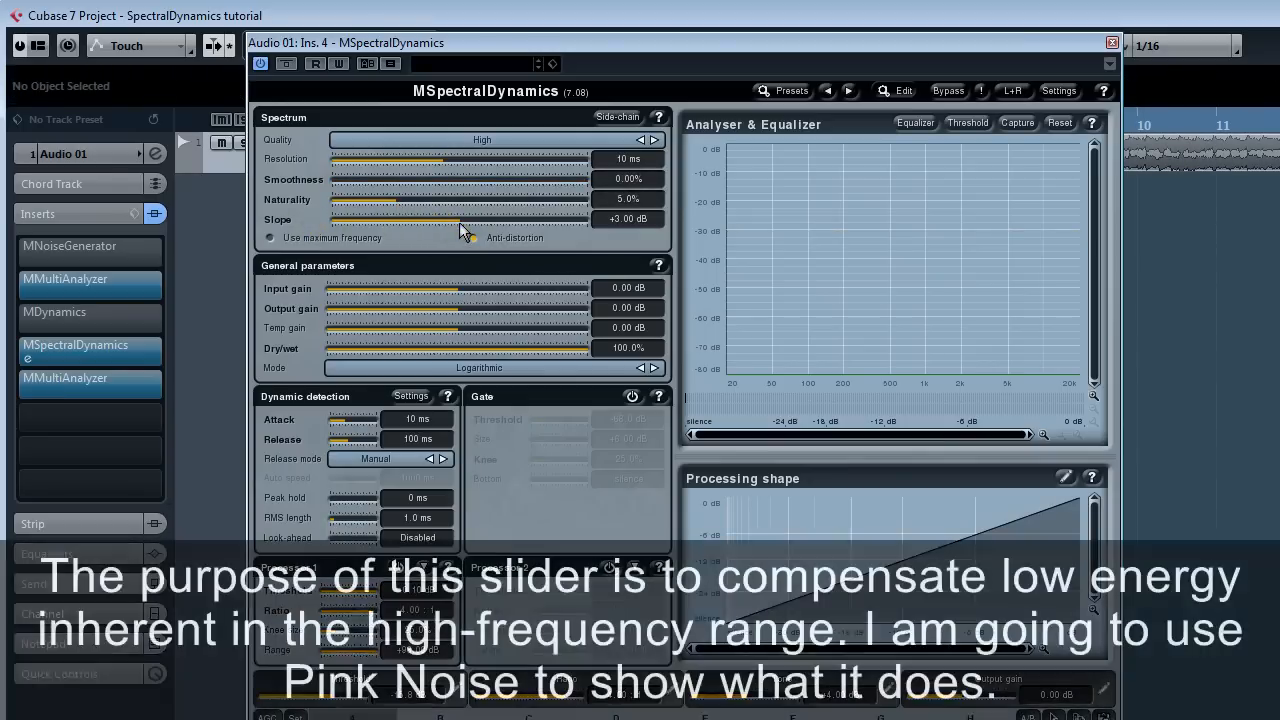
Step: Vary Slope between about 0 and +3.9 dB on pink noise until the spectrum lies flat
left_click_drag(464, 218, 490, 218)
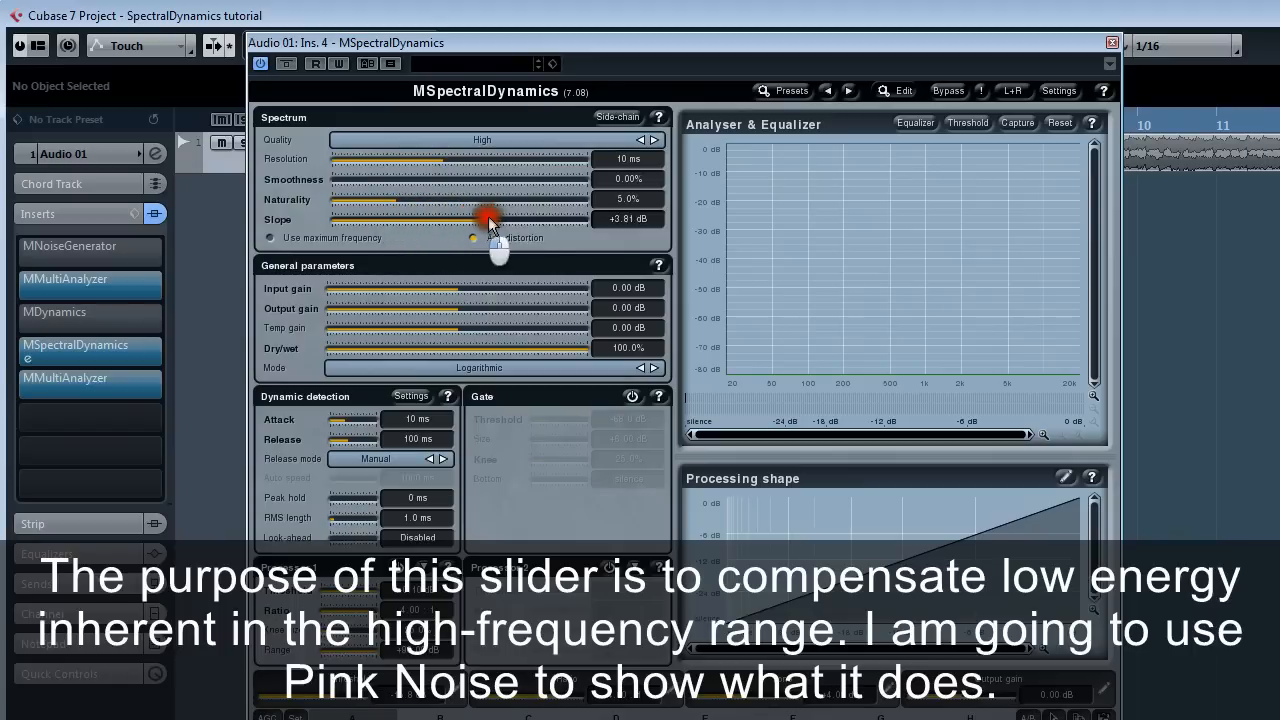
left_click_drag(490, 218, 356, 218)
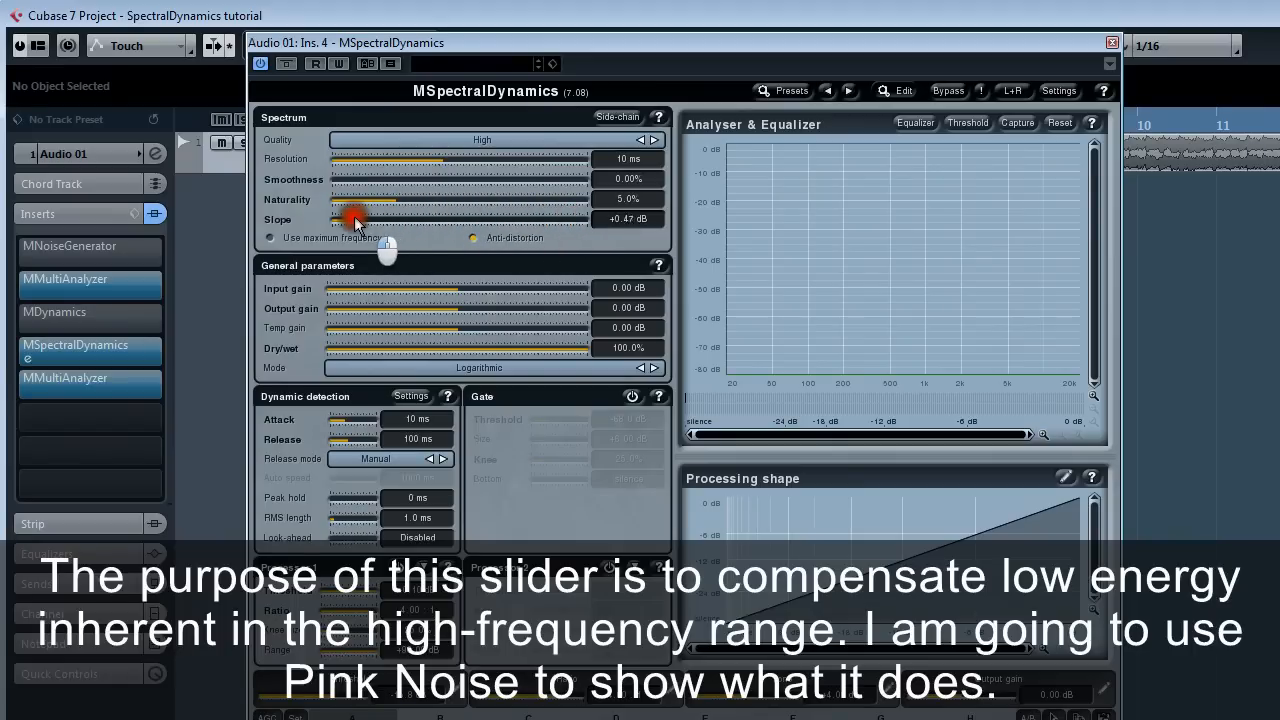
left_click_drag(356, 218, 330, 218)
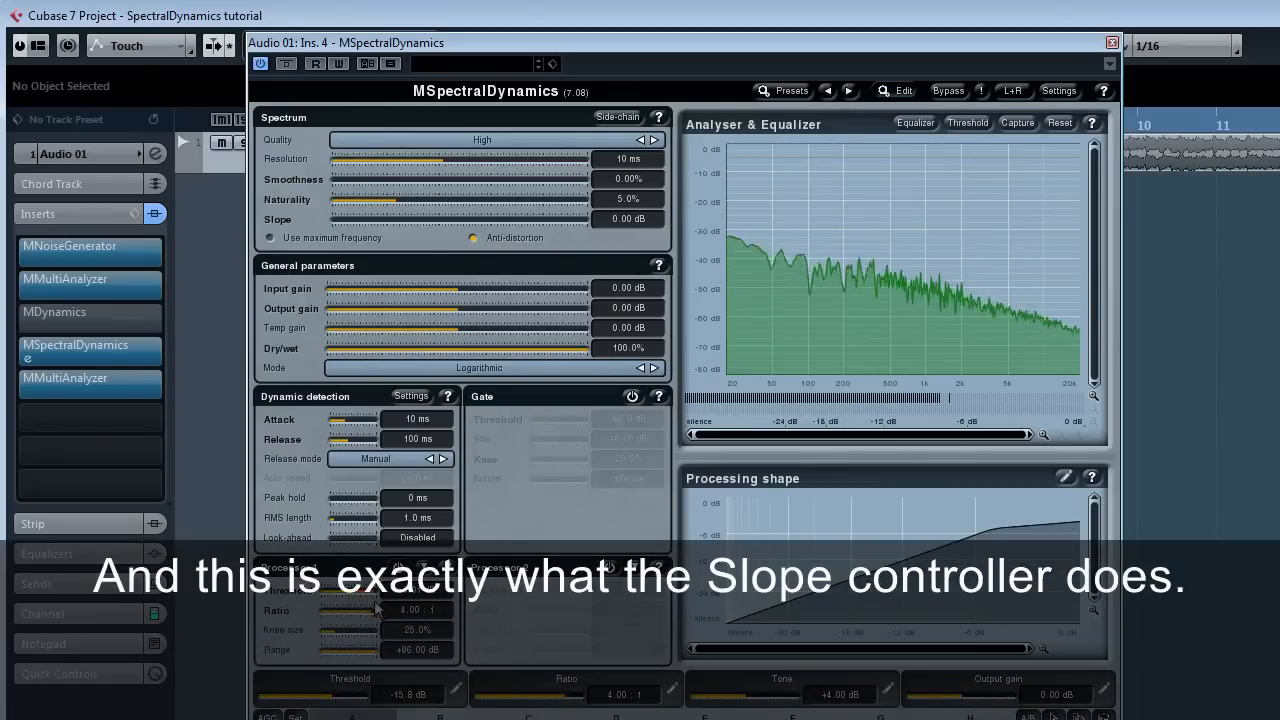
left_click_drag(360, 218, 392, 218)
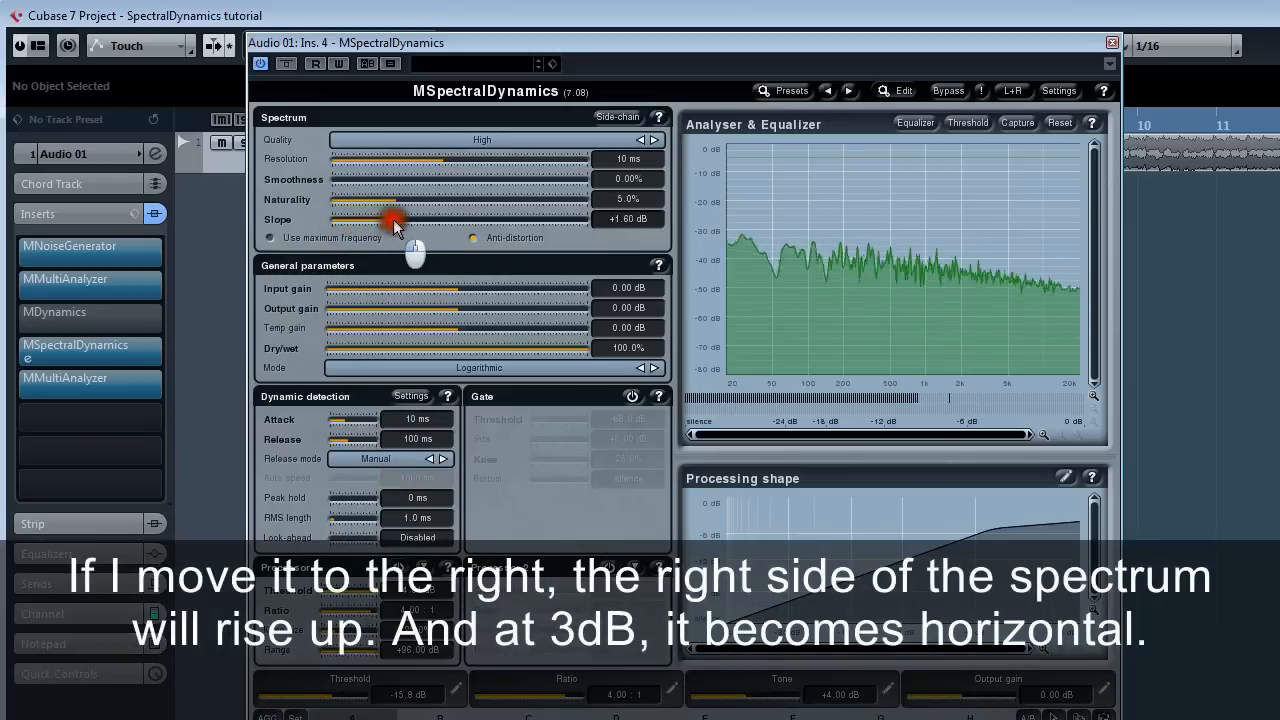
left_click_drag(392, 218, 464, 218)
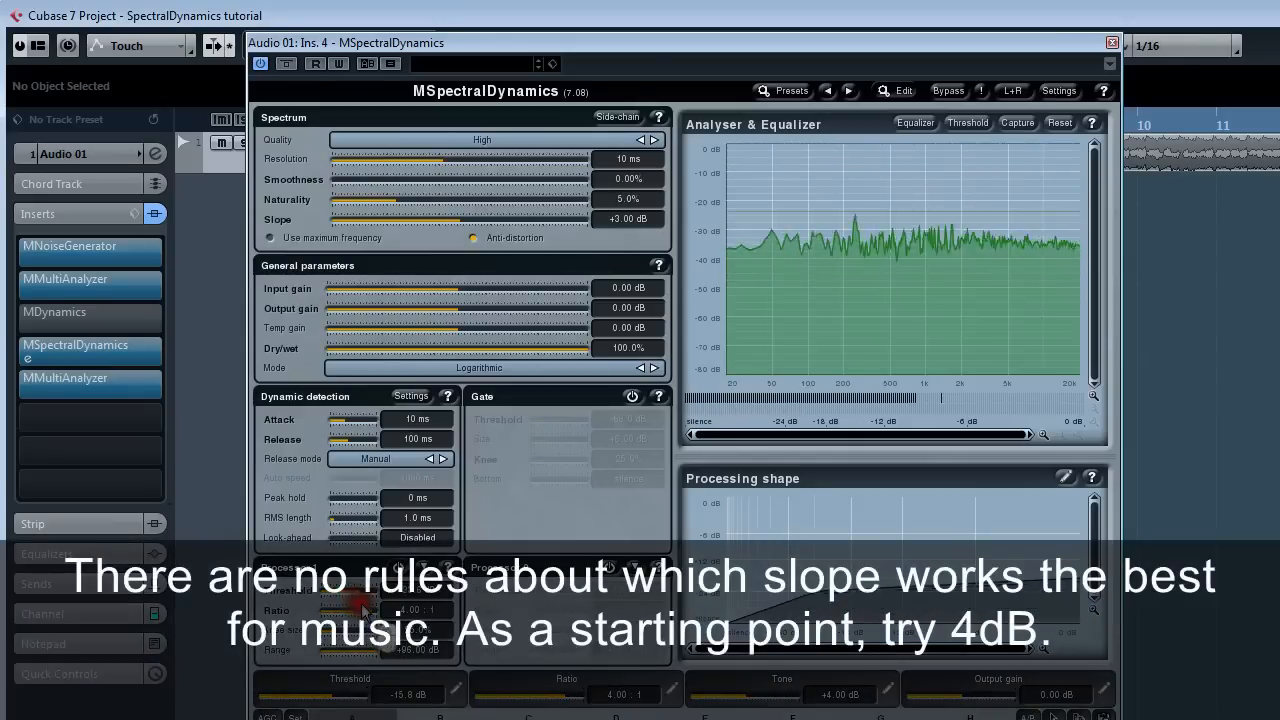
left_click(88, 246)
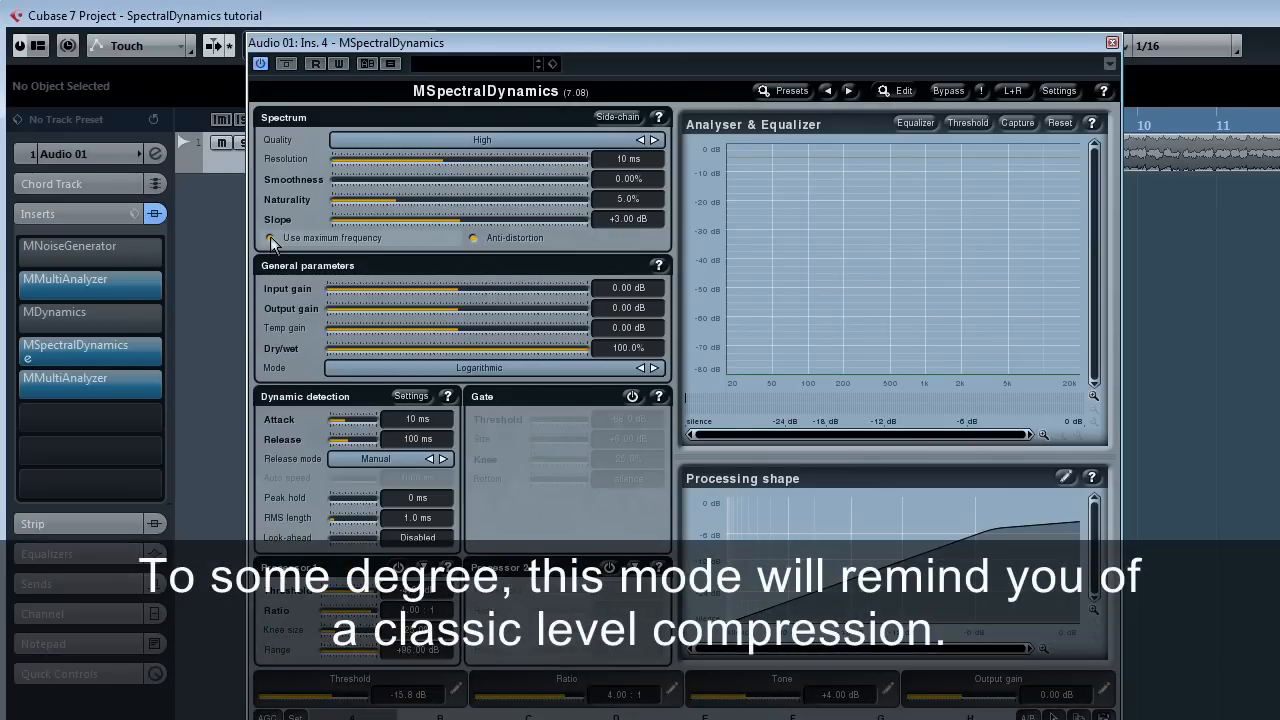
Step: Enable Use maximum frequency and lower Processor 1's threshold to about -14 dB
left_click(270, 236)
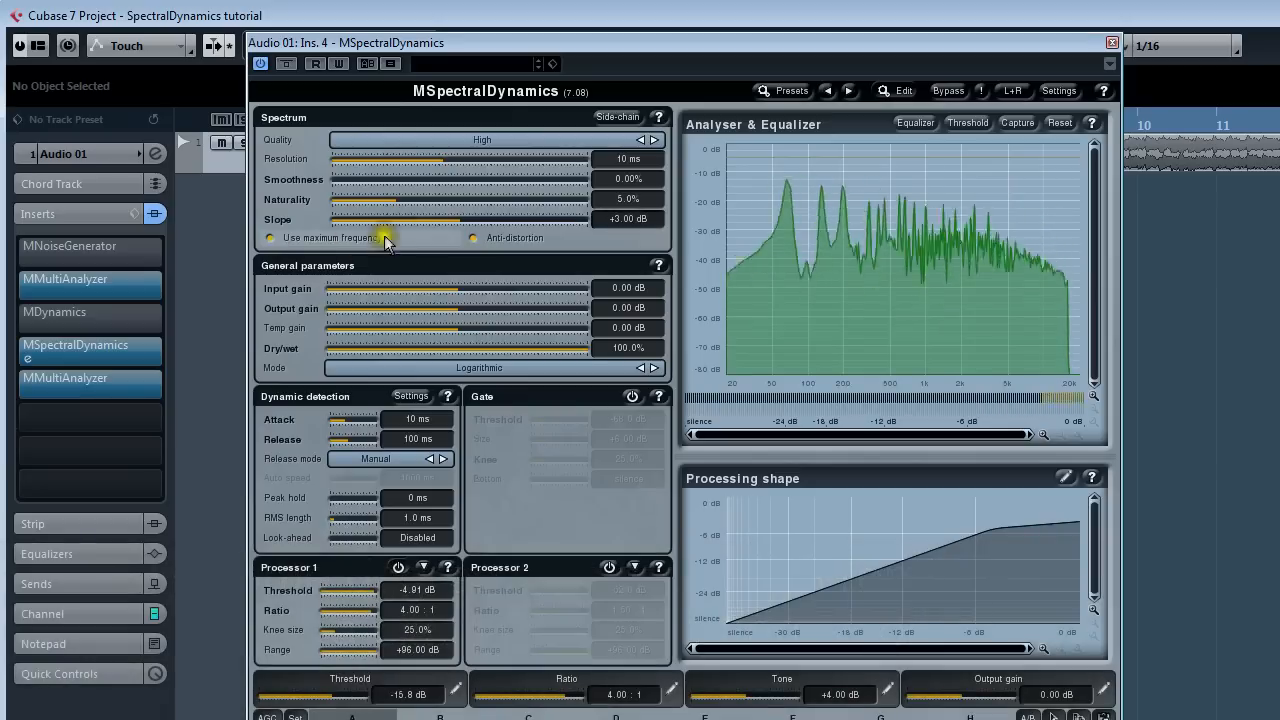
left_click_drag(340, 588, 378, 596)
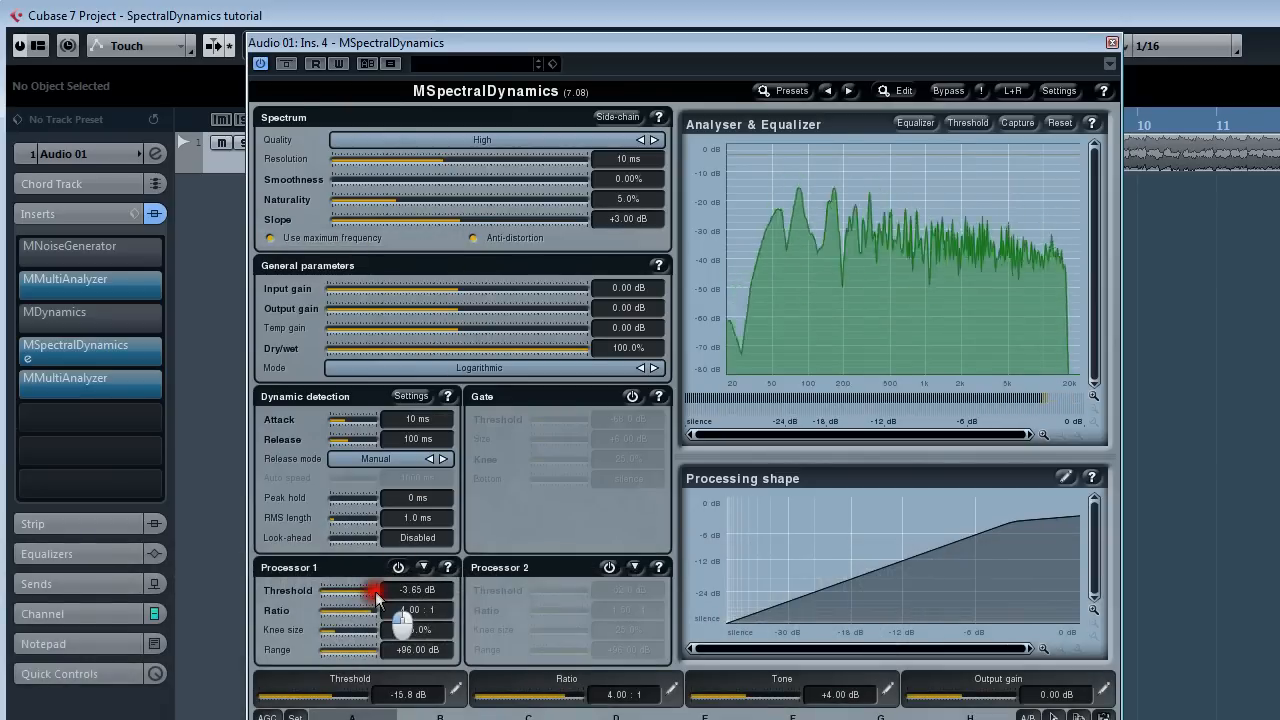
left_click_drag(378, 588, 350, 588)
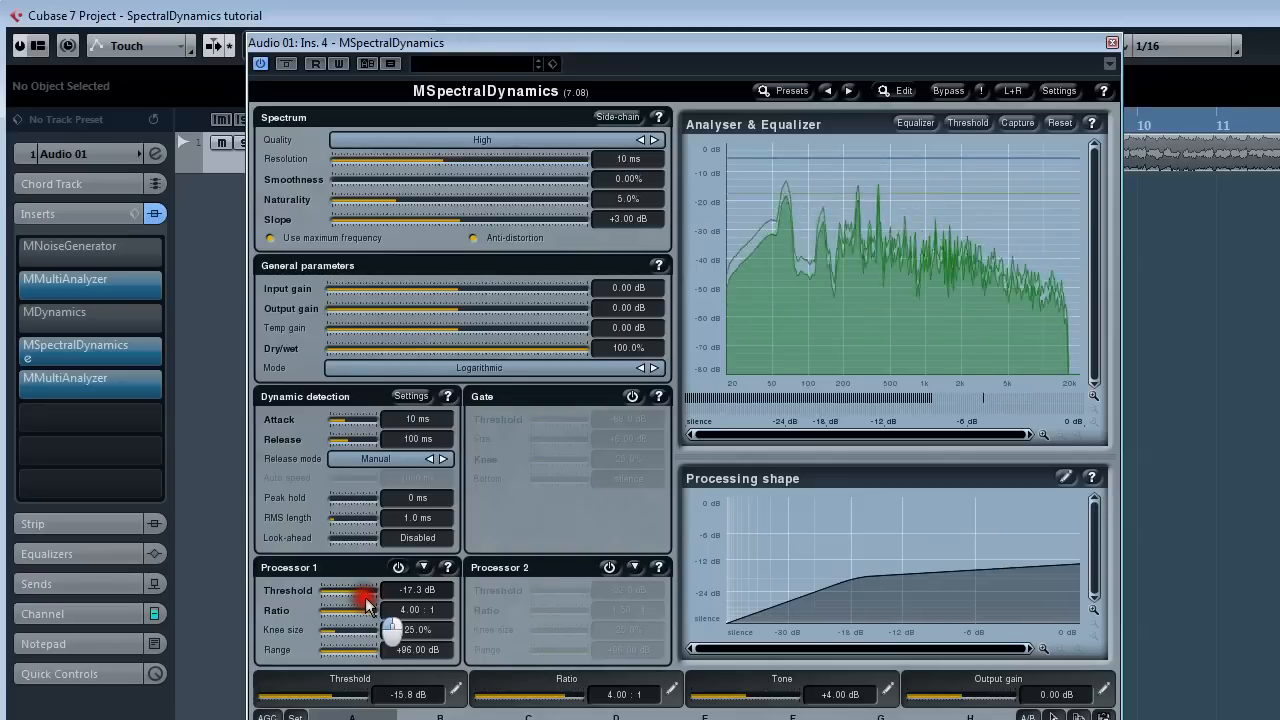
left_click_drag(360, 588, 376, 588)
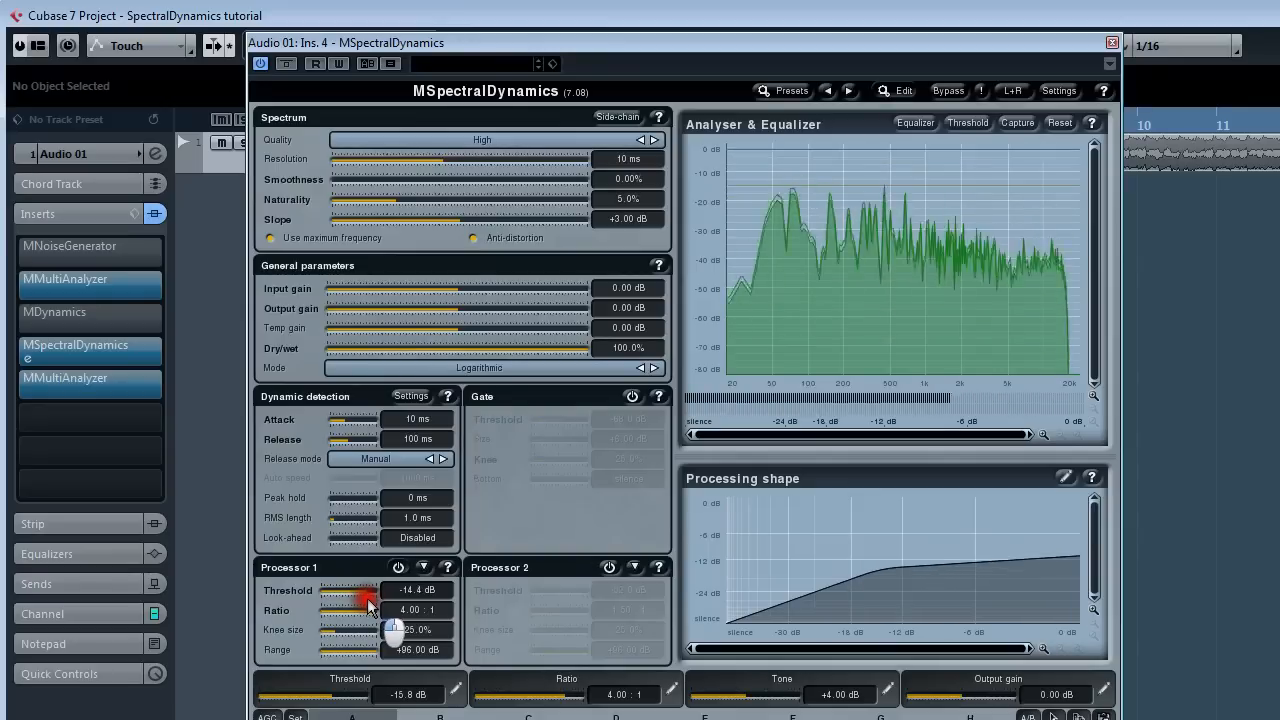
left_click_drag(370, 588, 360, 588)
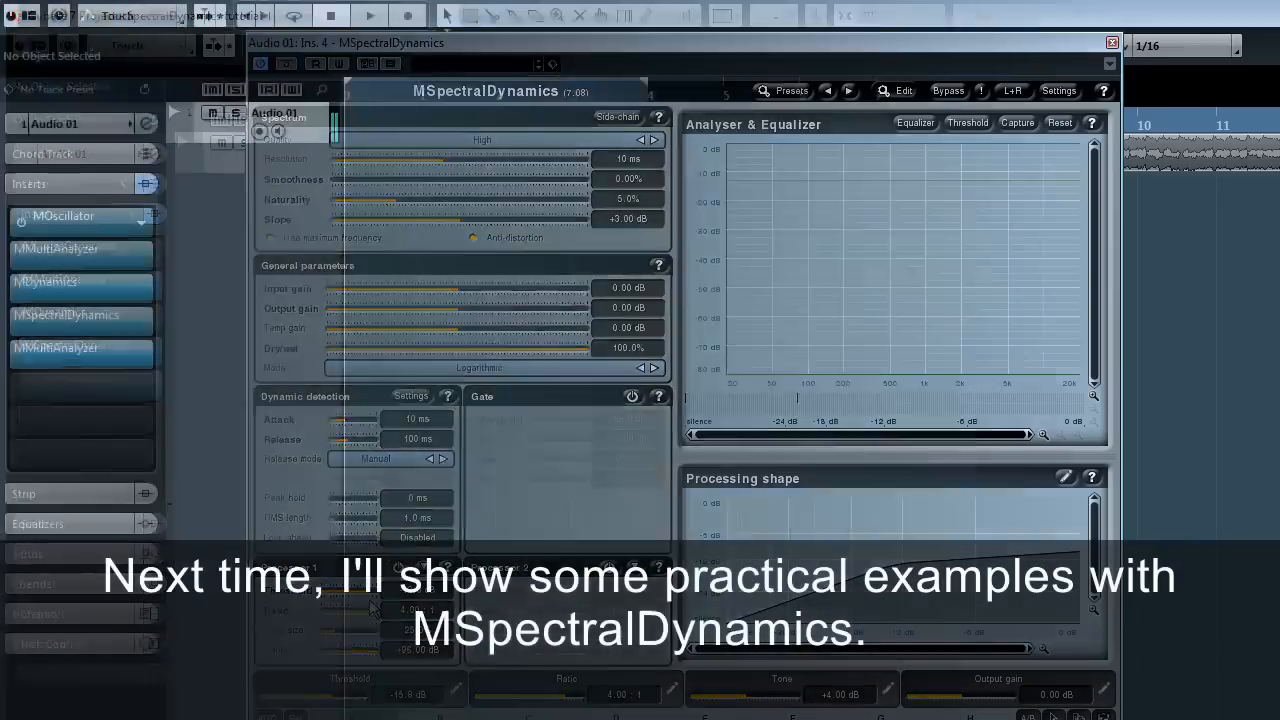
Step: Close the MSpectralDynamics editor, returning to the project arrangement
left_click(1112, 42)
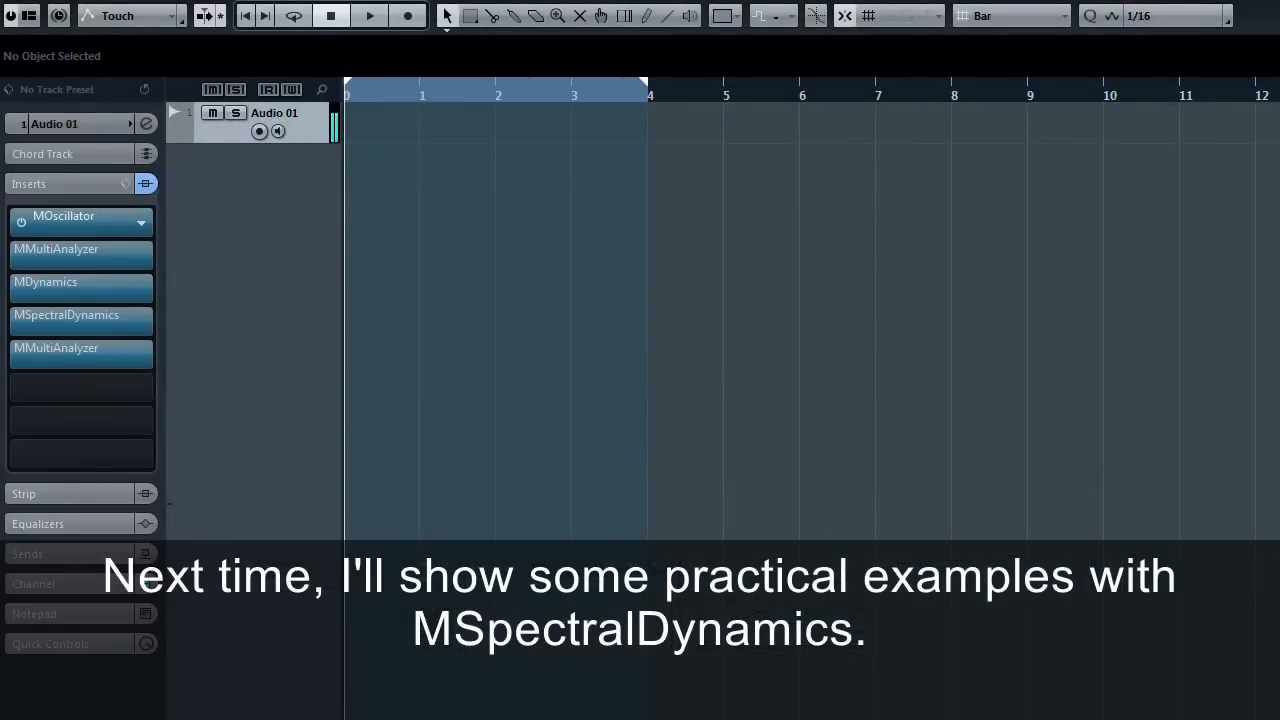